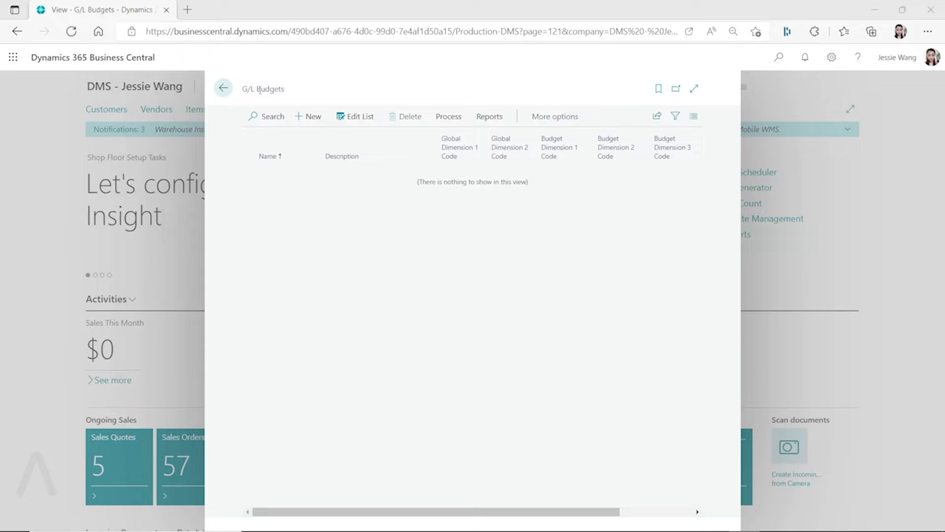
mouse_move(414, 320)
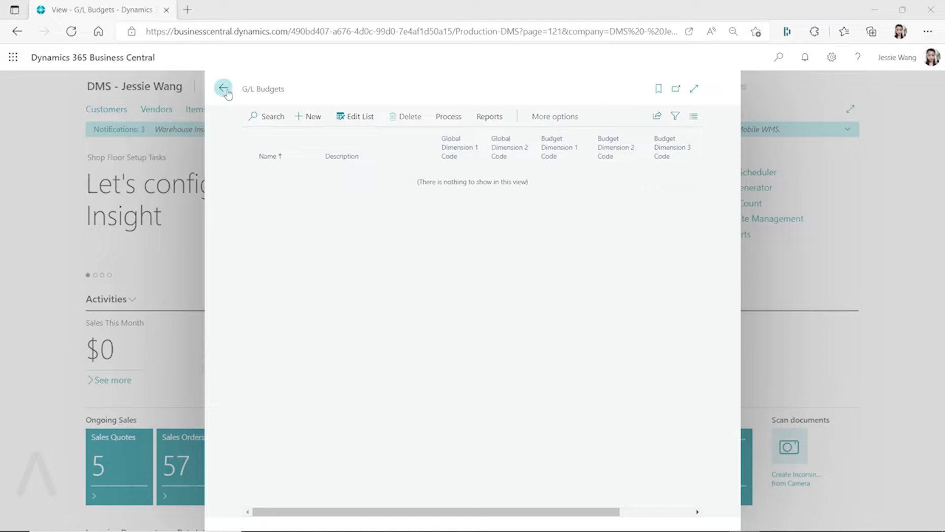
- Leave the empty G/L Budgets list for the Business Manager Role Center home page
left_click(224, 88)
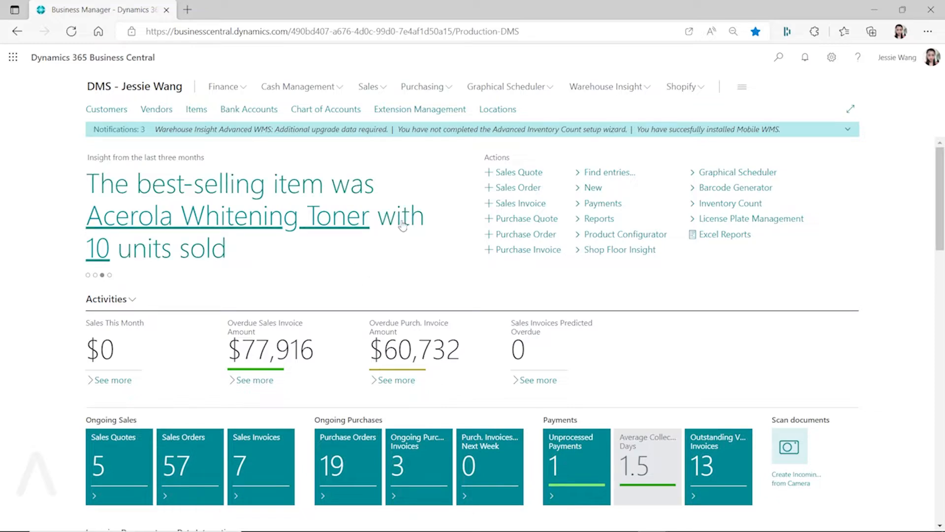
mouse_move(413, 205)
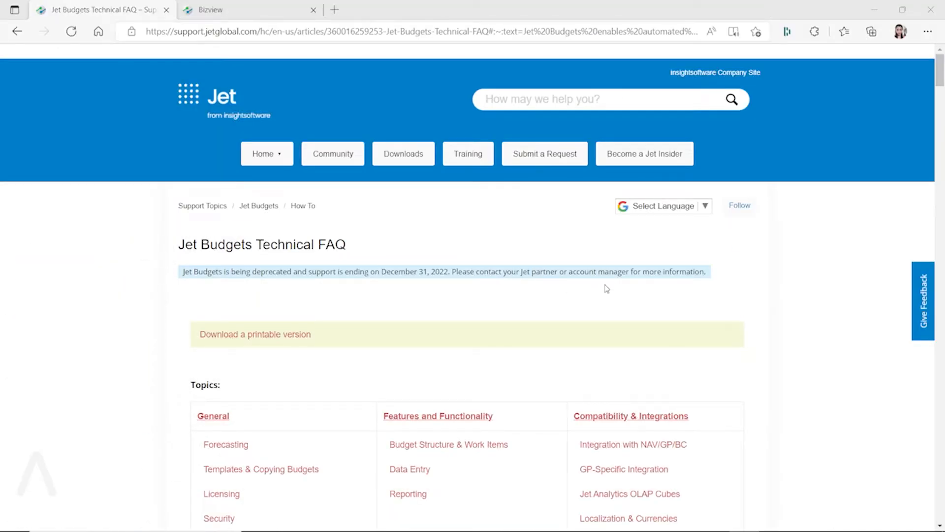
- Scroll the Jet Budgets Technical FAQ down to its General Questions section
scroll("down", 3)
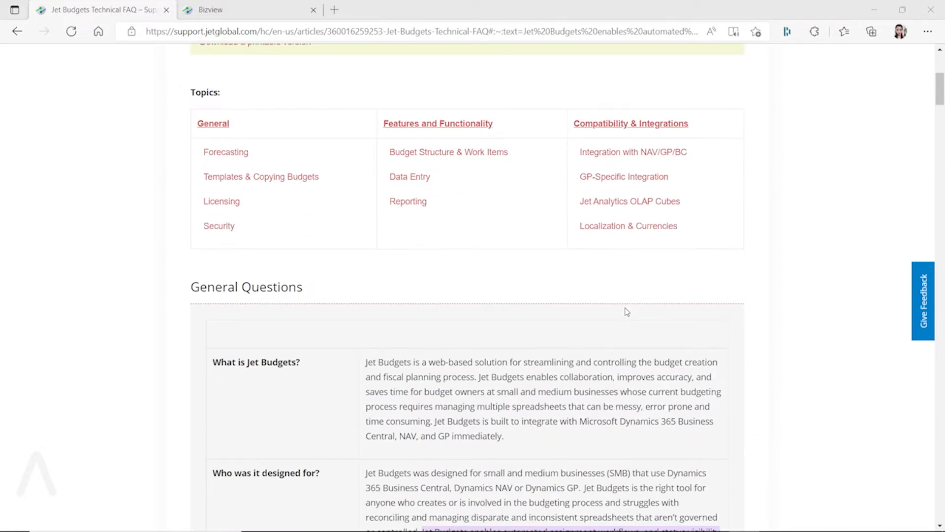
scroll("up", 3)
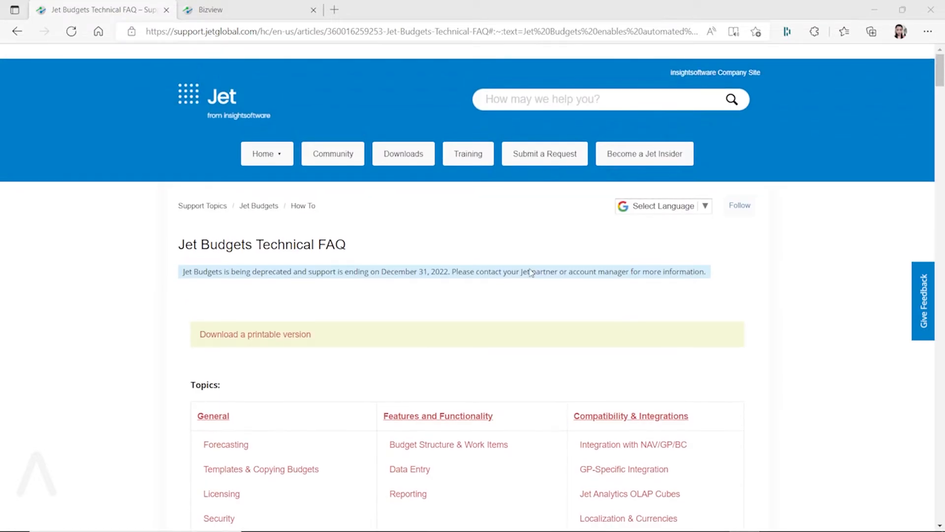
scroll("down", 3)
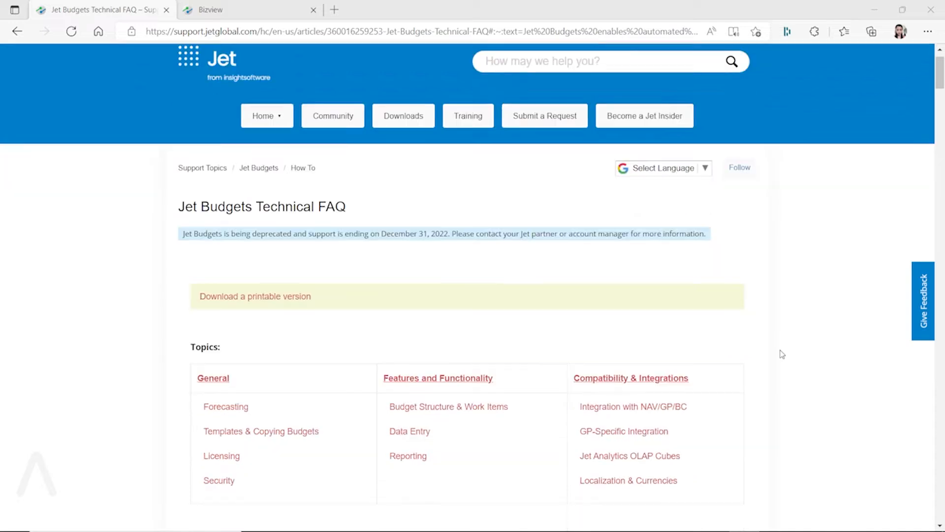
scroll("down", 3)
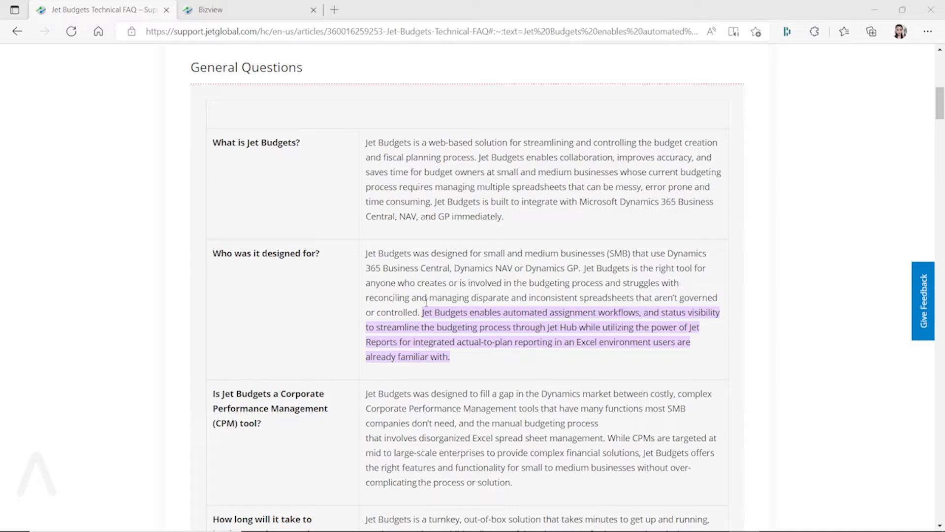
mouse_move(507, 301)
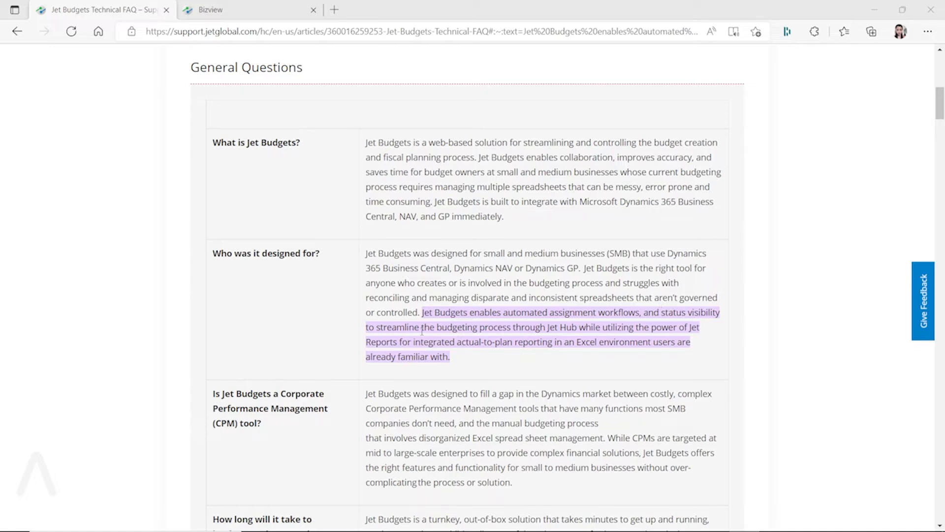
mouse_move(592, 325)
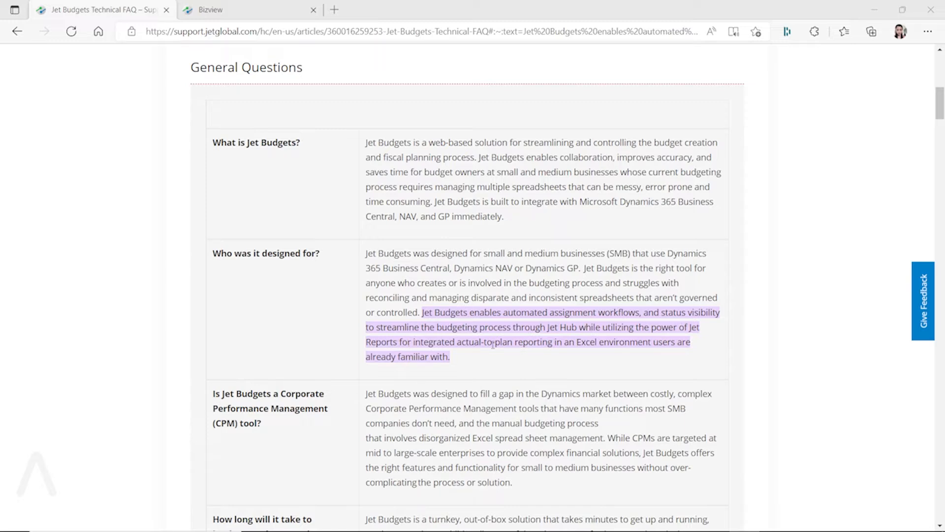
mouse_move(634, 348)
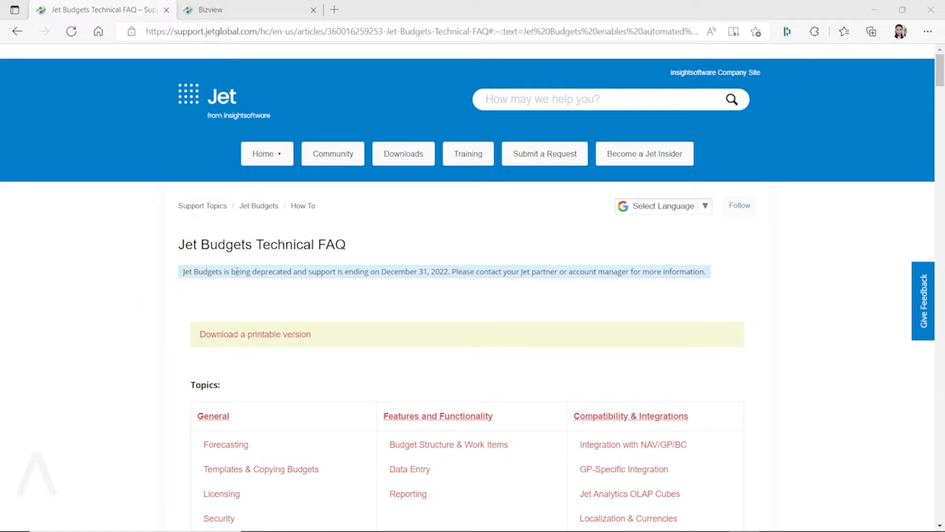
mouse_move(376, 281)
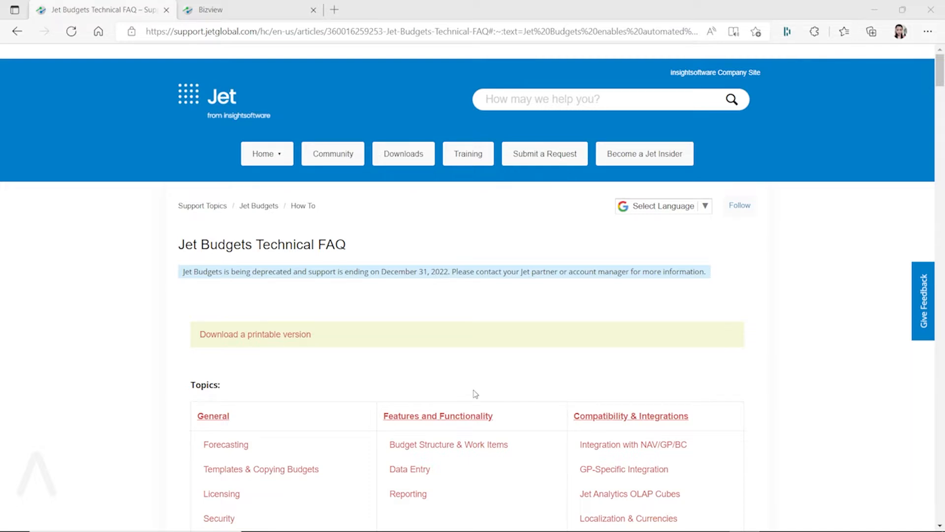
- Scroll the FAQ, then switch to Bizview's 10 United States Budget Process step
scroll("down", 3)
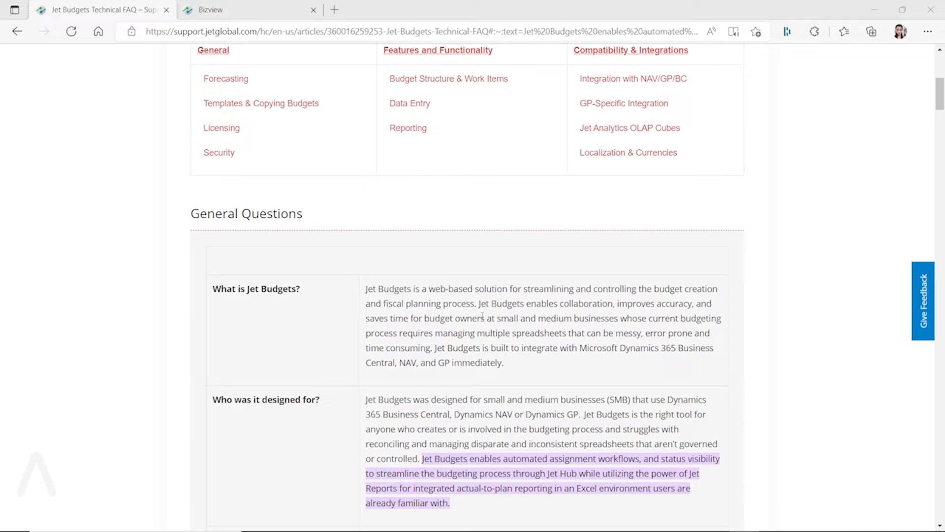
left_click(250, 10)
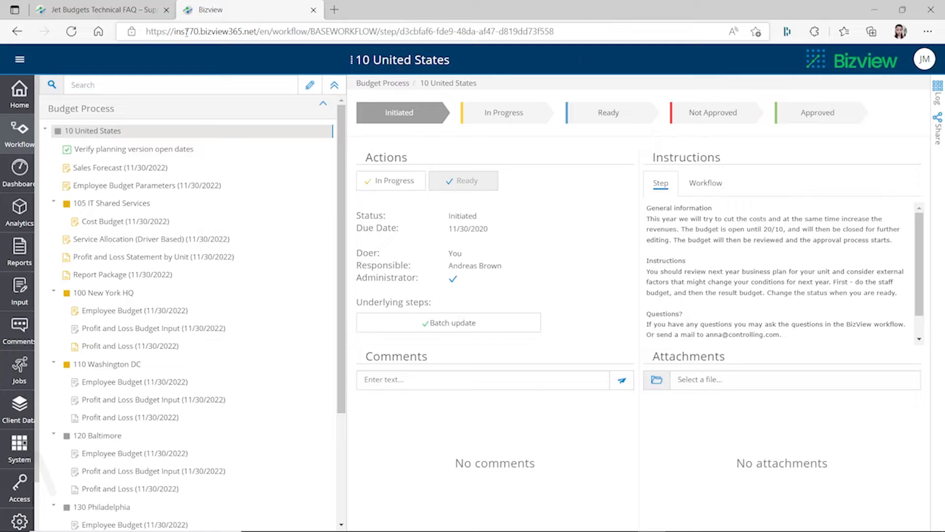
mouse_move(442, 152)
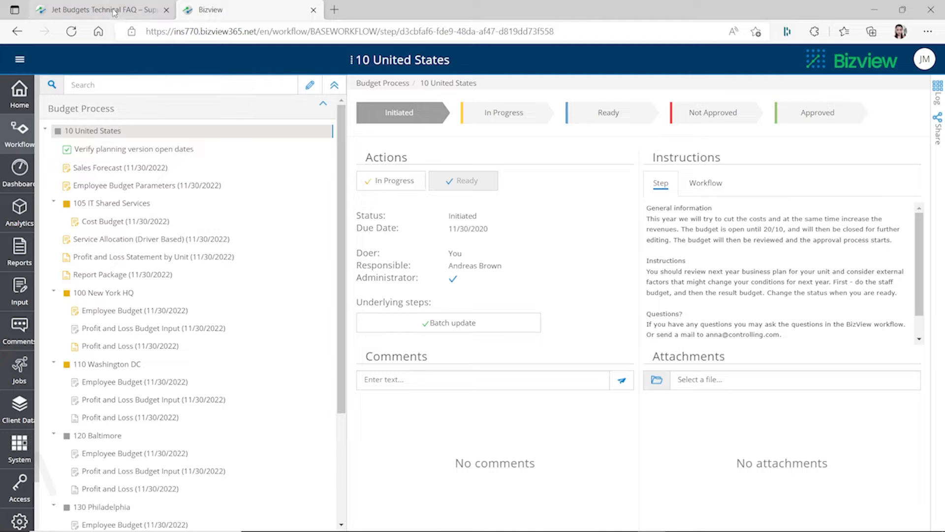
mouse_move(772, 309)
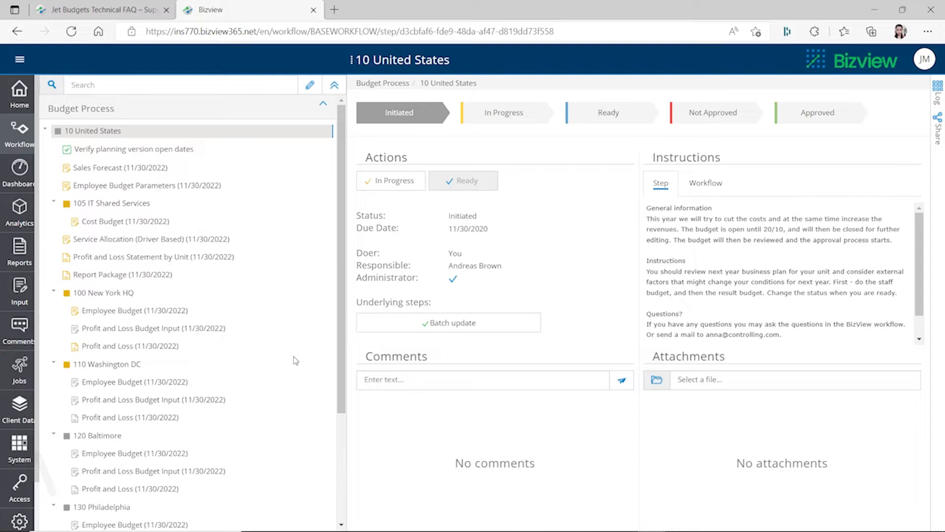
mouse_move(241, 366)
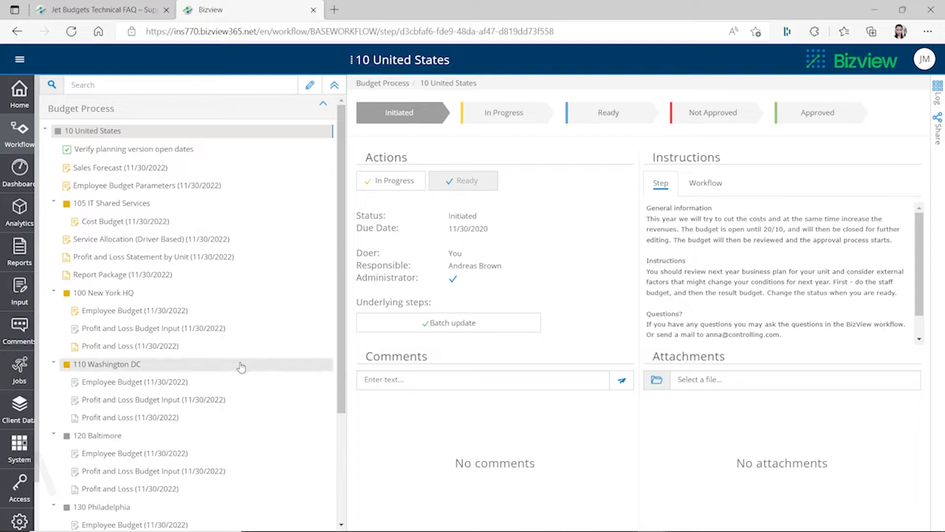
- Show Bizview's Reports list with its Favorites, Budget & Forecasts and other categories
left_click(19, 247)
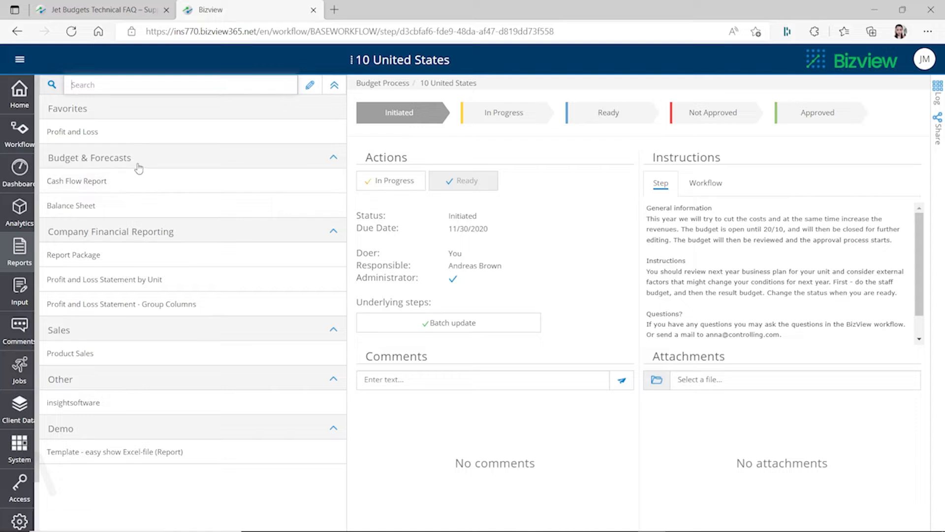
mouse_move(171, 196)
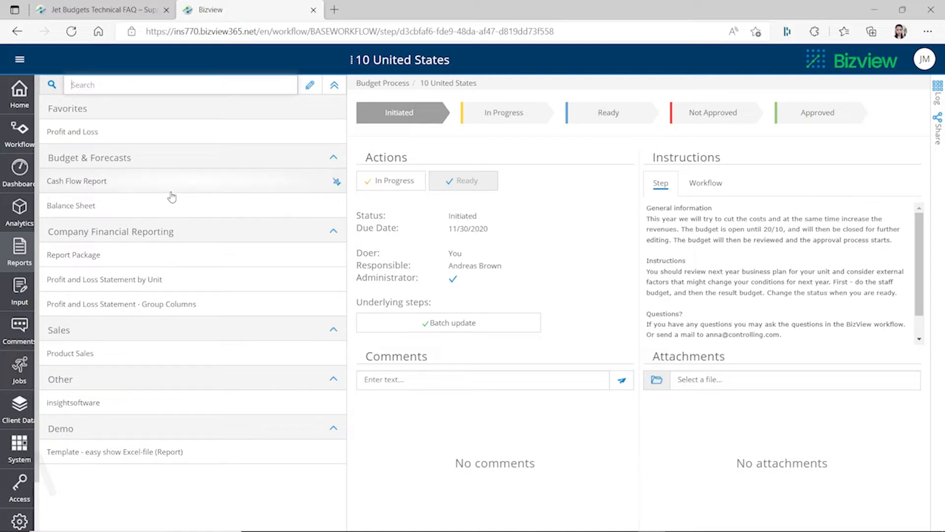
mouse_move(168, 354)
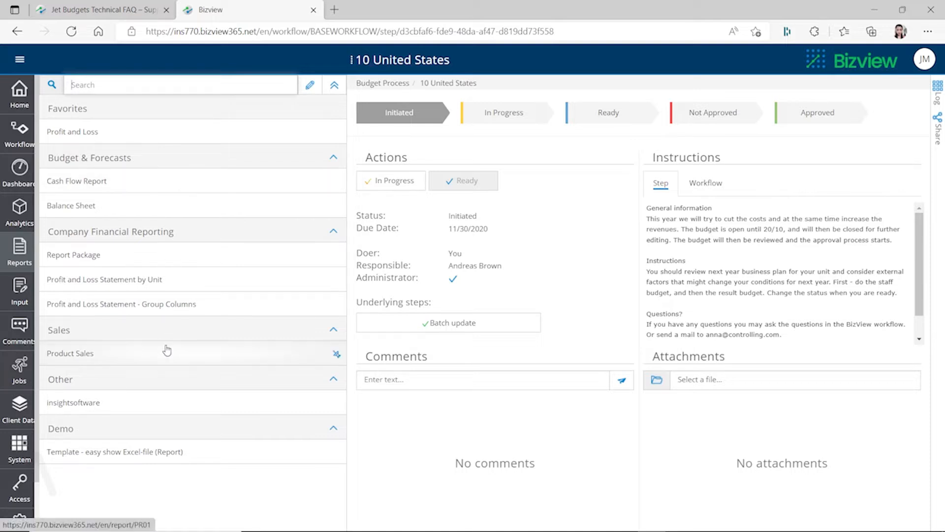
mouse_move(167, 343)
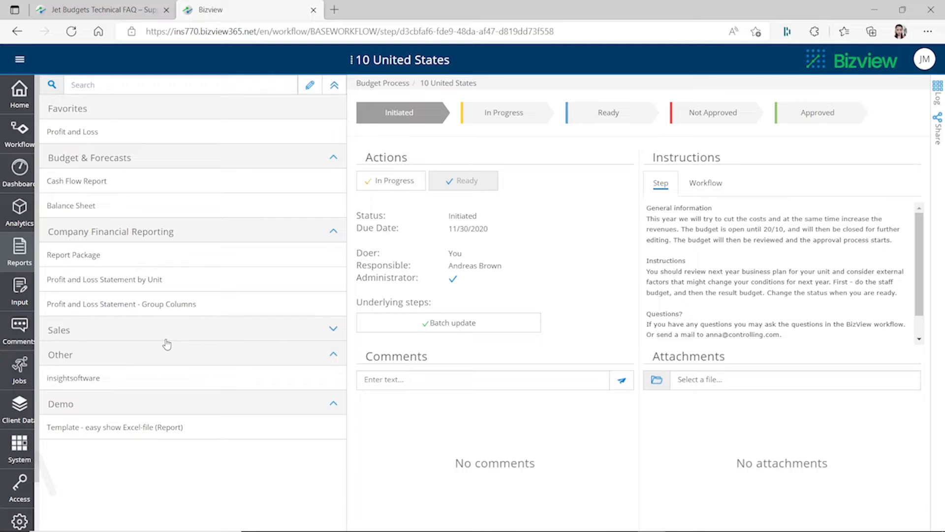
mouse_move(225, 354)
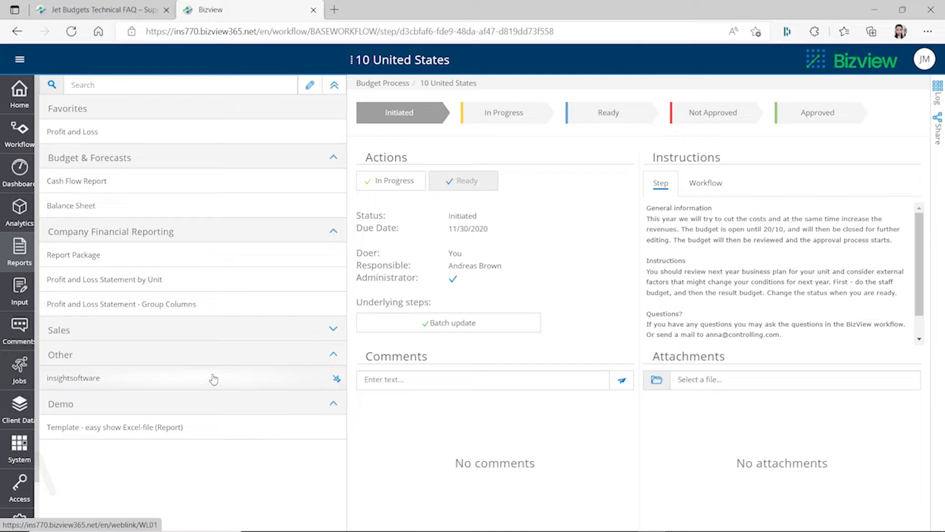
mouse_move(245, 385)
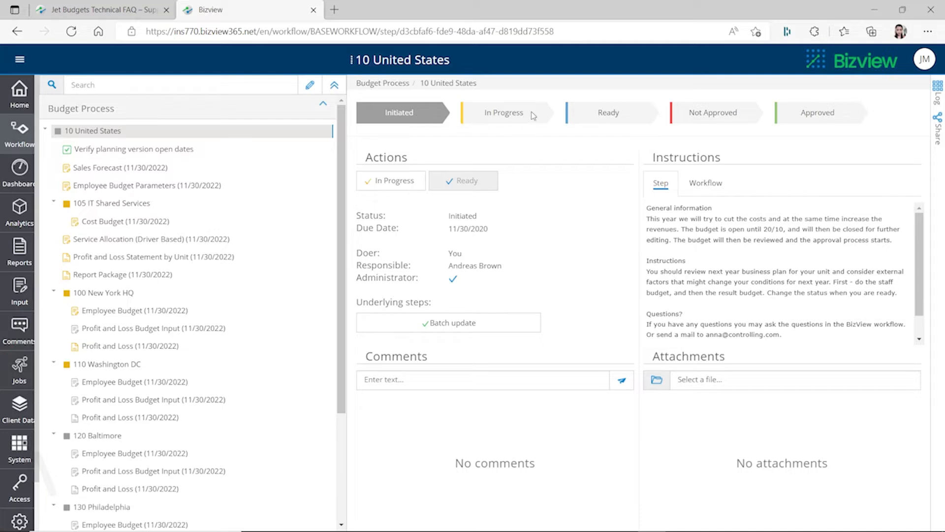
mouse_move(476, 132)
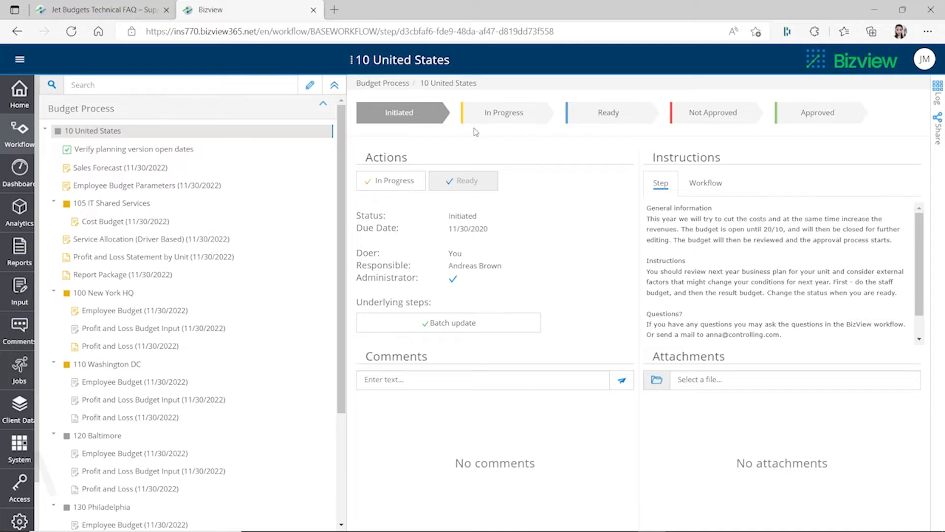
mouse_move(515, 124)
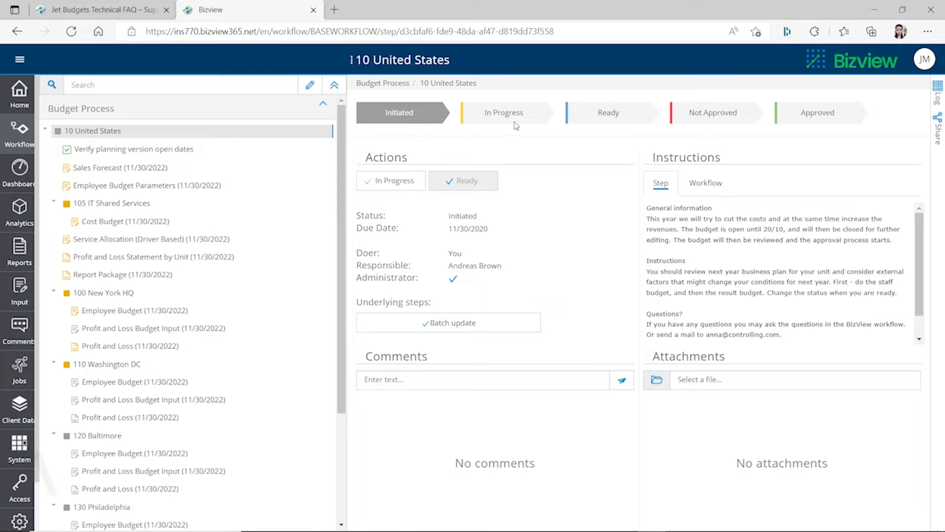
mouse_move(622, 124)
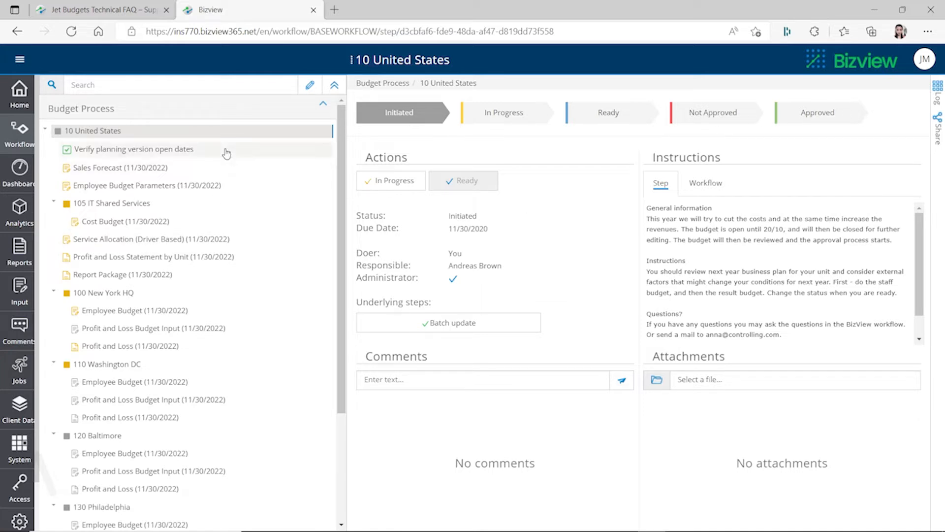
- Scroll the Budget Process tree down to 140 Boston and Balance Sheet and Cash Flow Planning
scroll("down", 3)
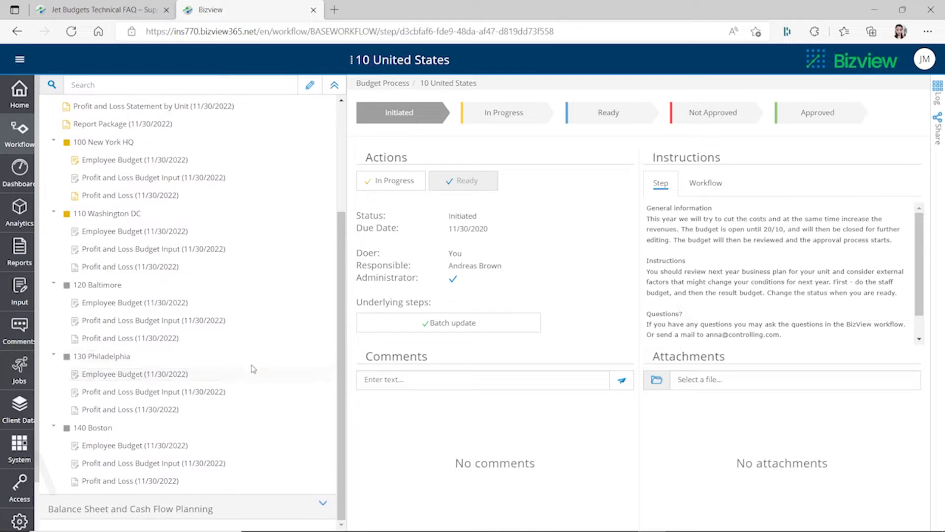
- Open the Jobs page and scroll through its connector and ERP integration jobs
left_click(18, 371)
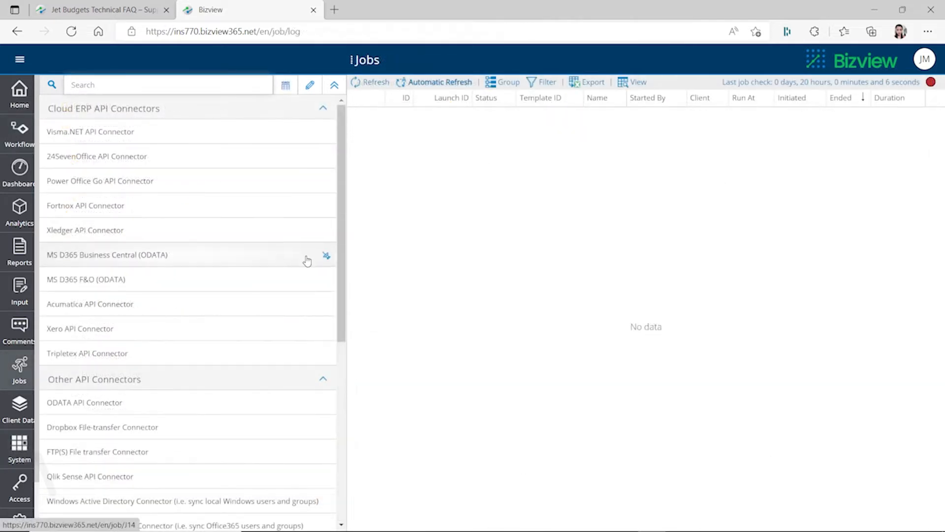
scroll("down", 3)
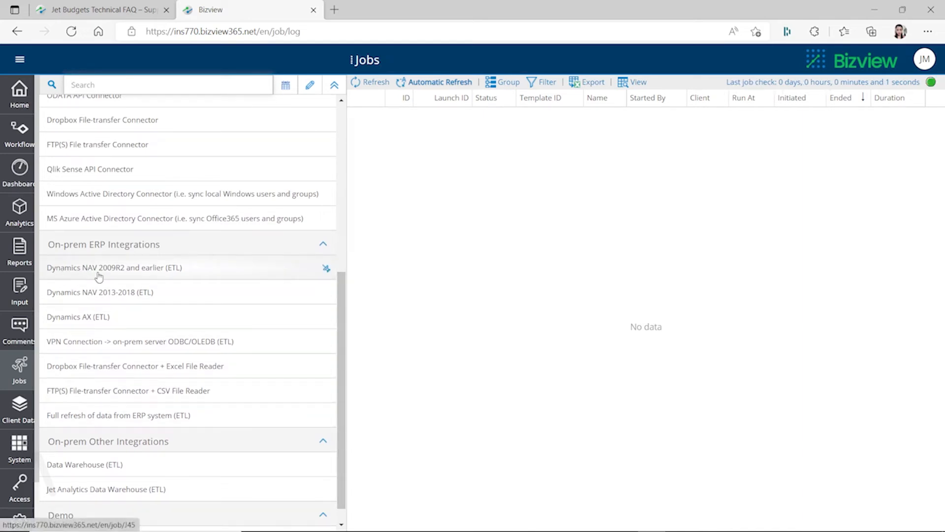
mouse_move(120, 276)
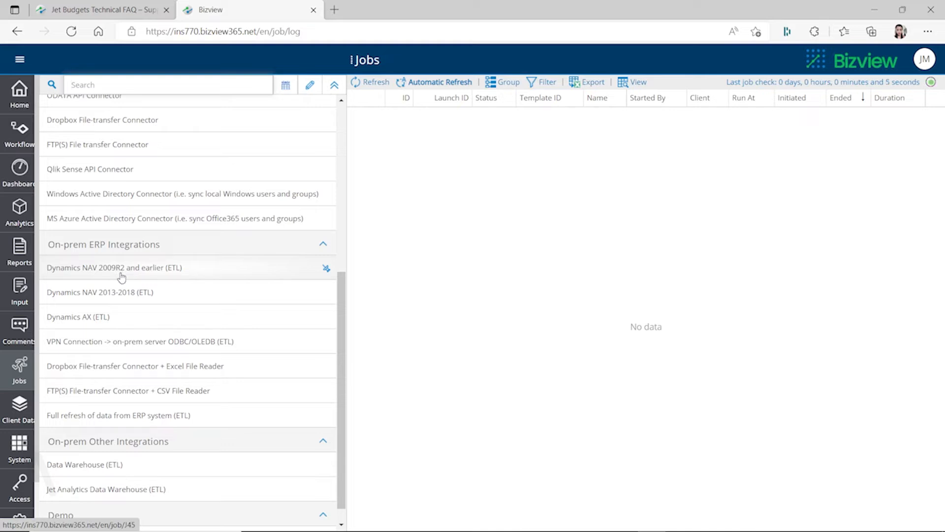
mouse_move(53, 271)
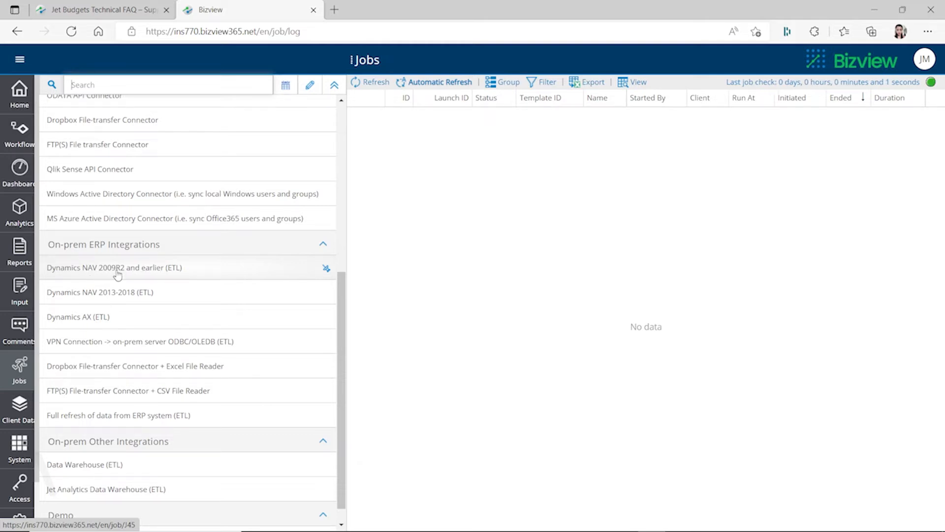
mouse_move(69, 302)
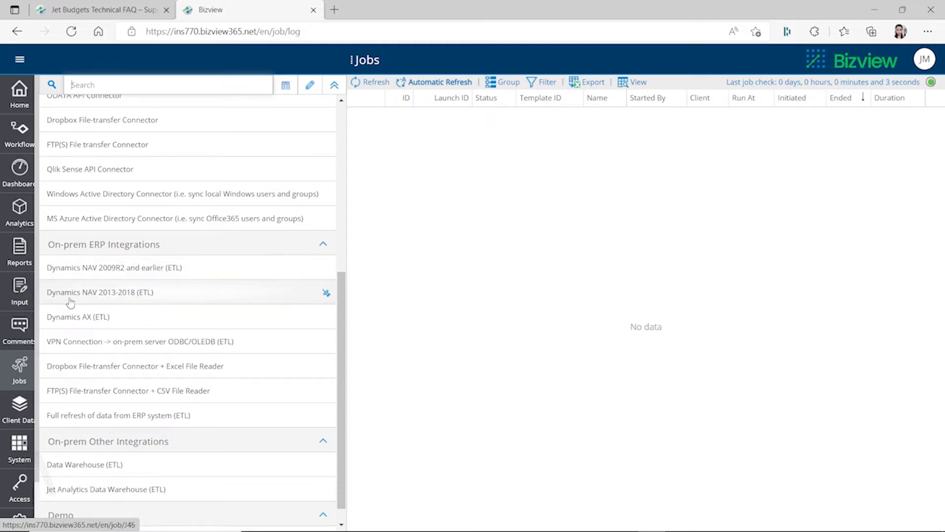
mouse_move(114, 300)
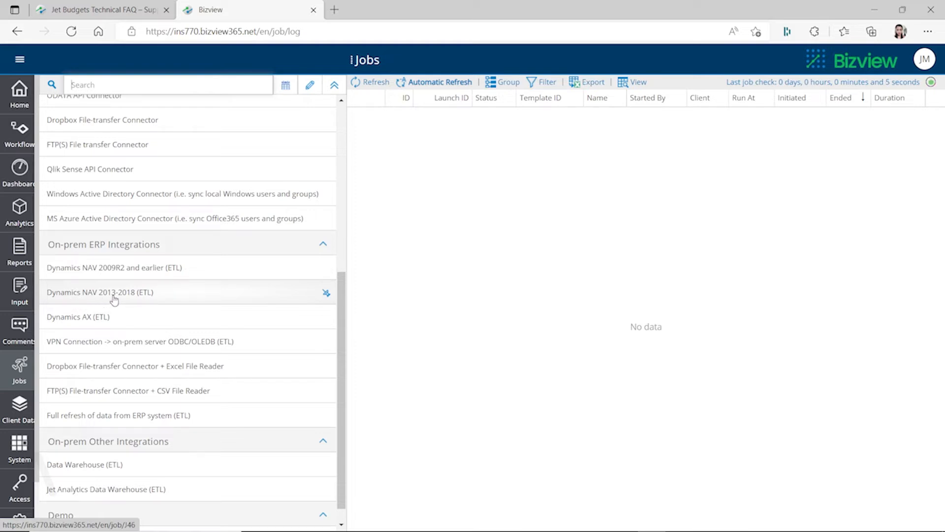
mouse_move(135, 300)
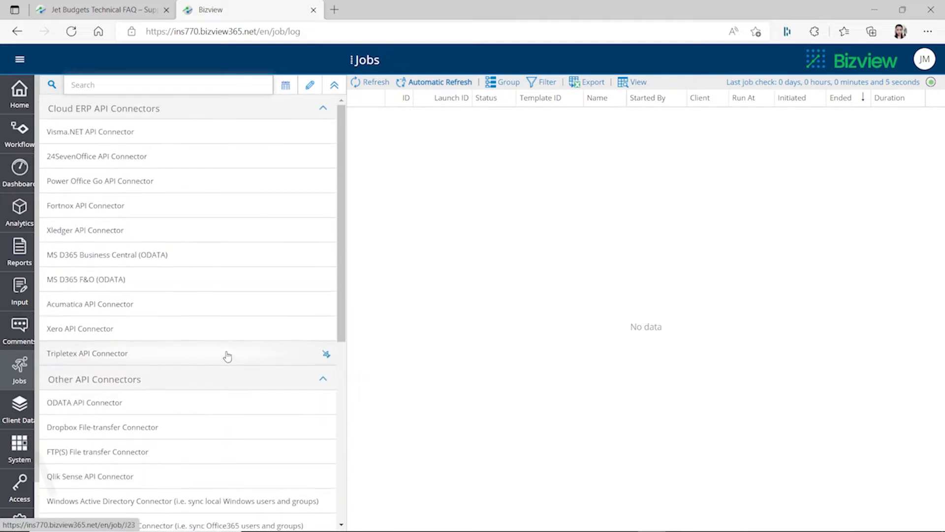
scroll("down", 3)
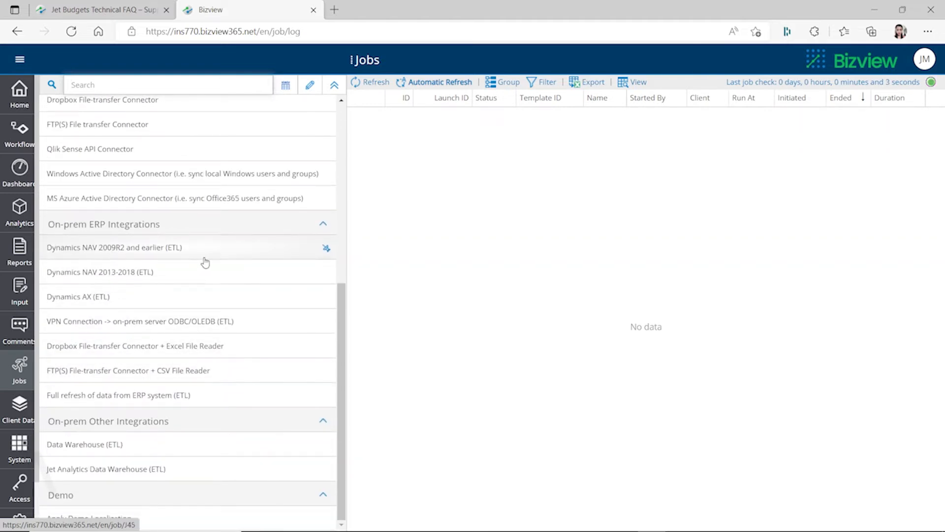
mouse_move(177, 255)
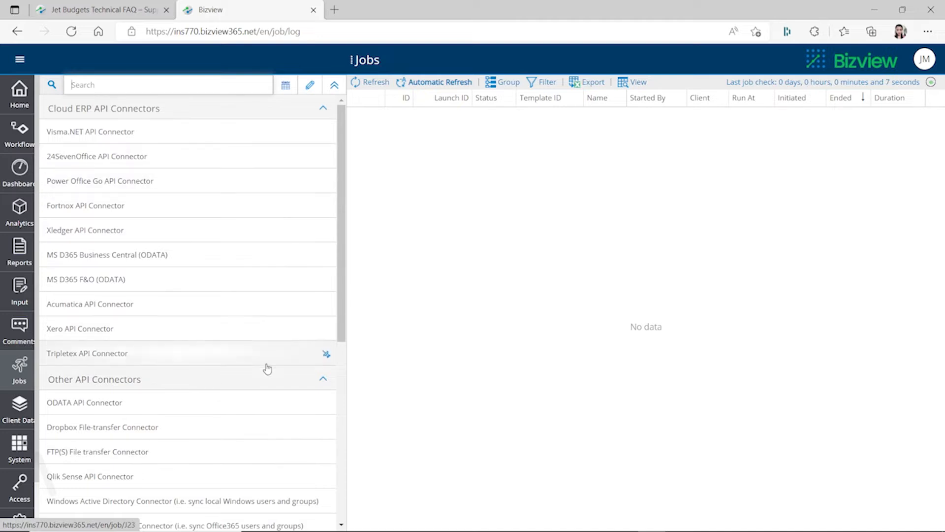
scroll("down", 3)
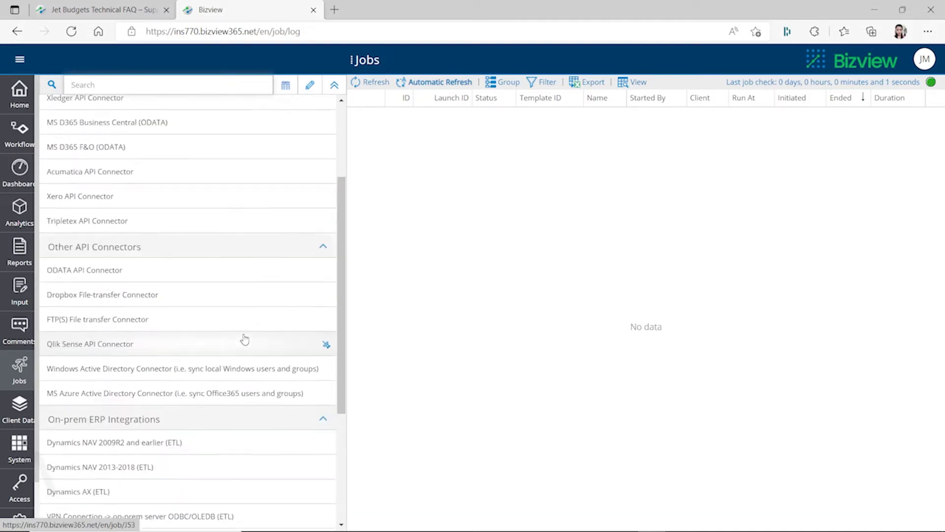
scroll("up", 3)
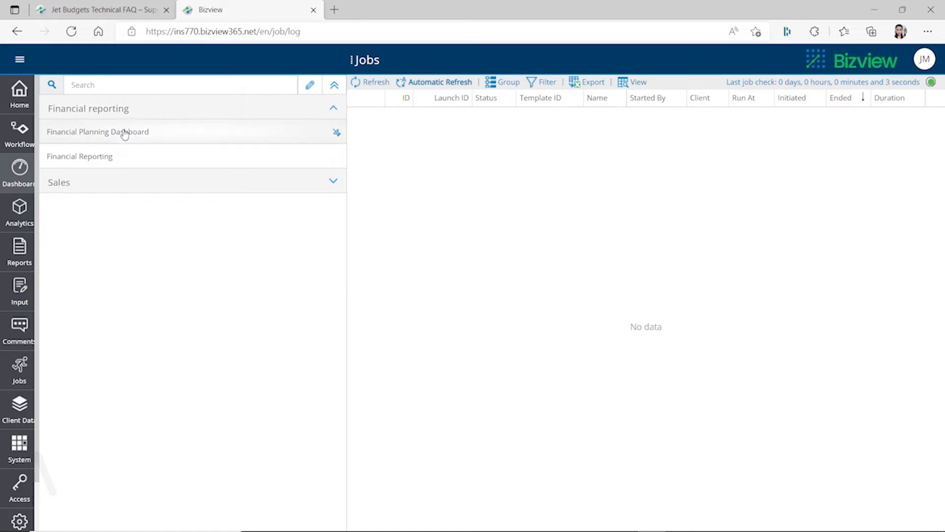
- View the Financial Planning Dashboard's revenue, cost and spend charts, then the Analytics list
left_click(97, 131)
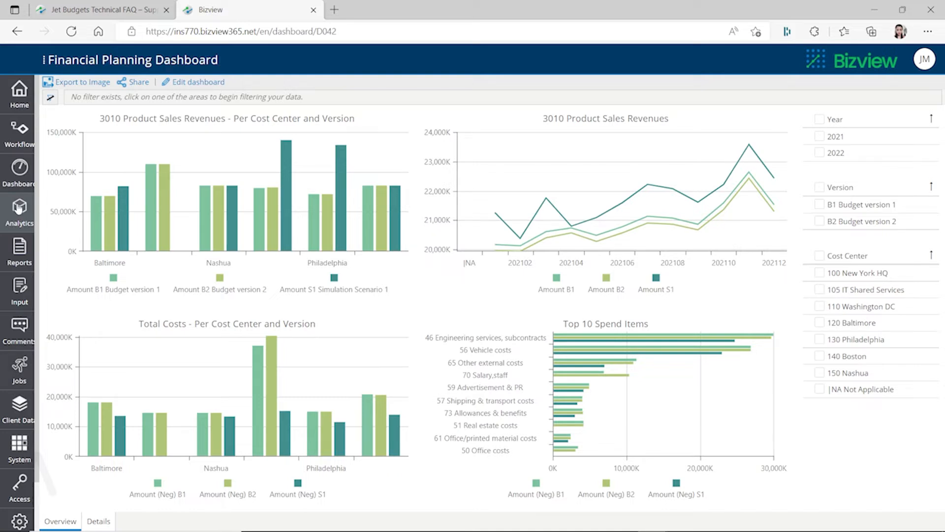
left_click(44, 60)
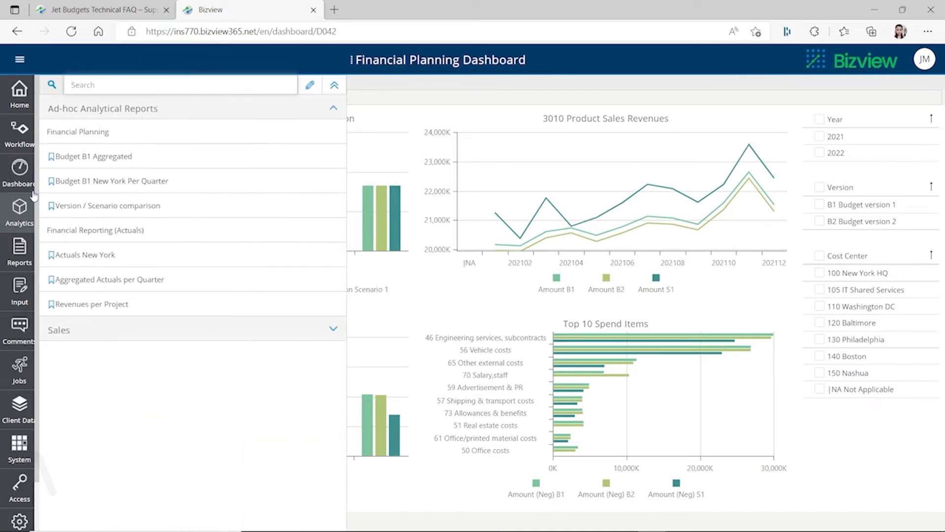
mouse_move(124, 205)
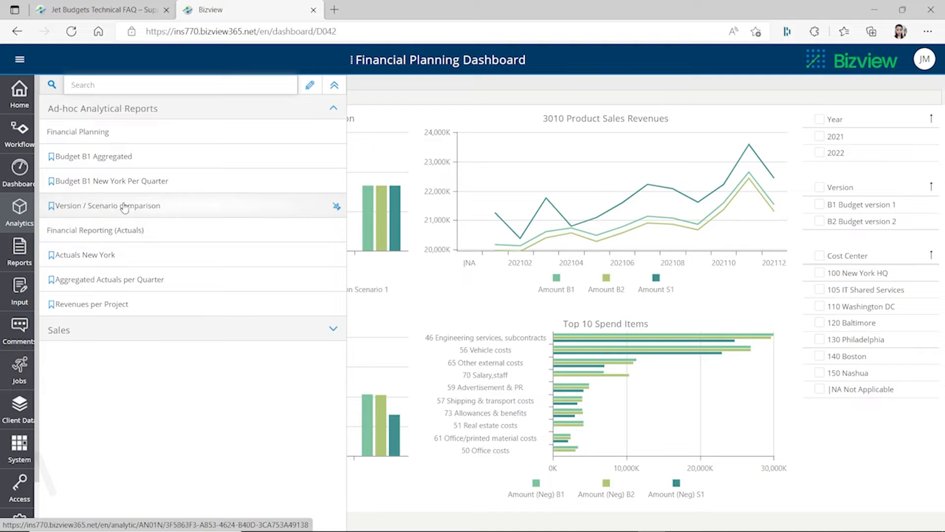
- Open Budget B1 Aggregated, accepting the switch to the already-open copy
left_click(93, 156)
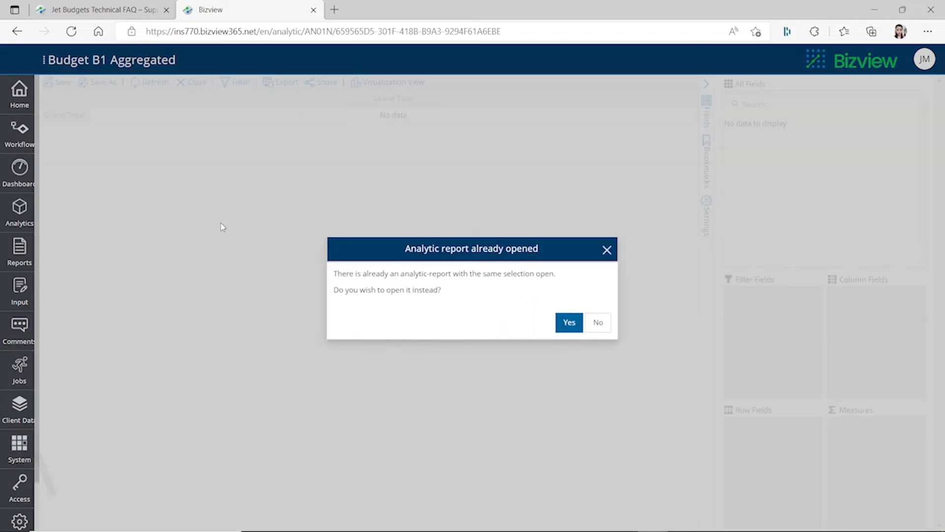
left_click(567, 322)
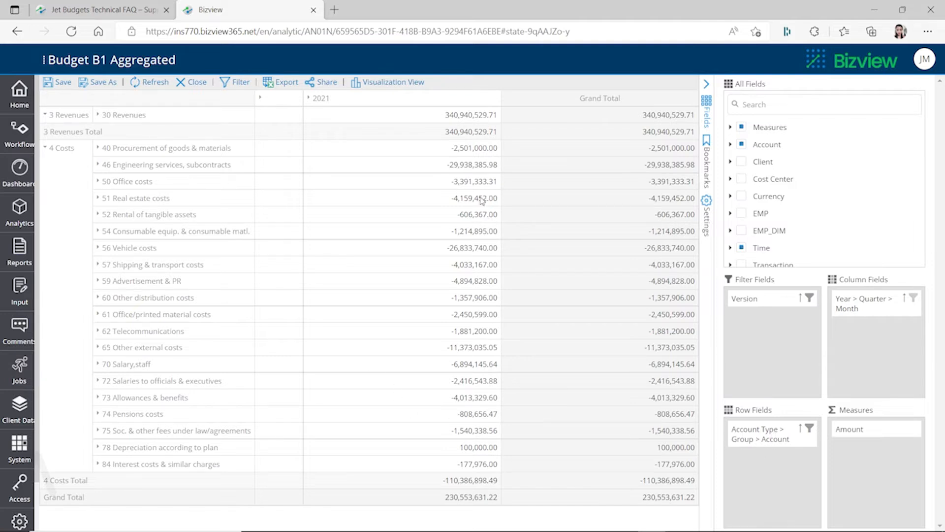
mouse_move(494, 338)
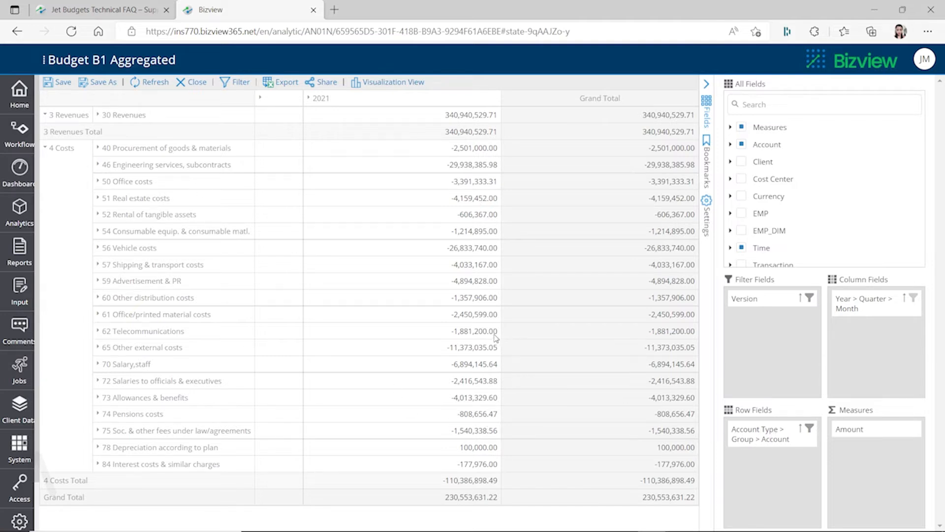
mouse_move(476, 345)
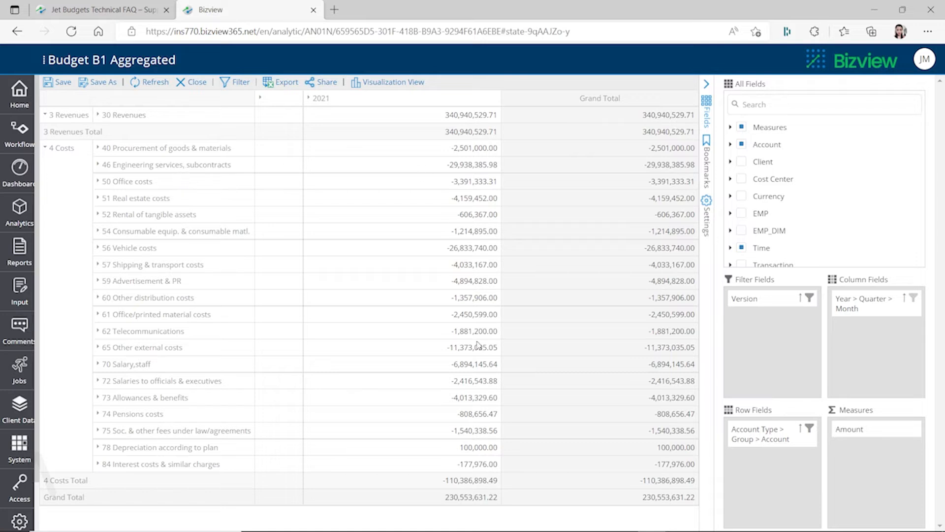
mouse_move(881, 341)
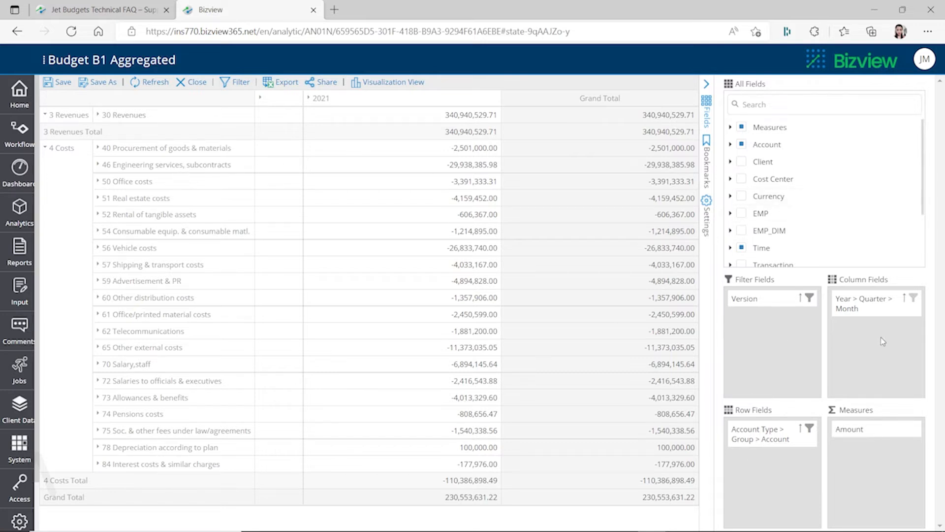
mouse_move(848, 458)
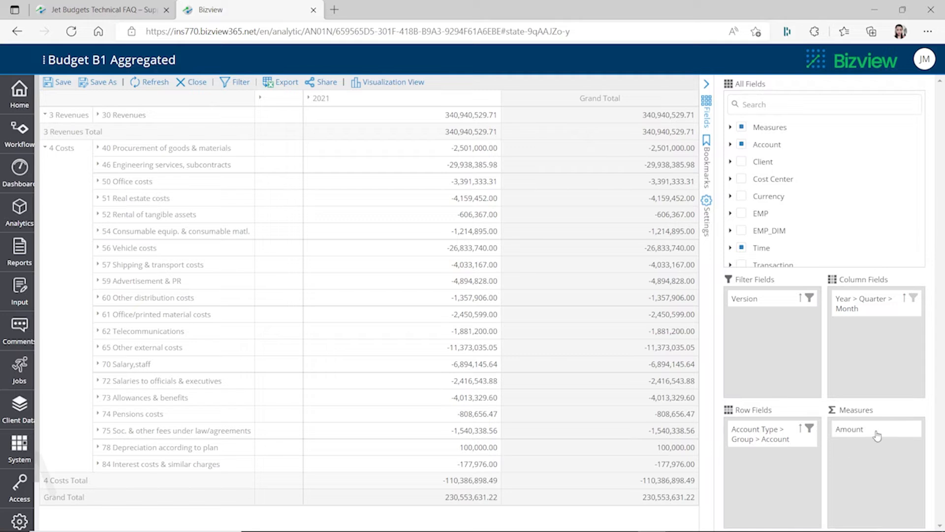
mouse_move(320, 271)
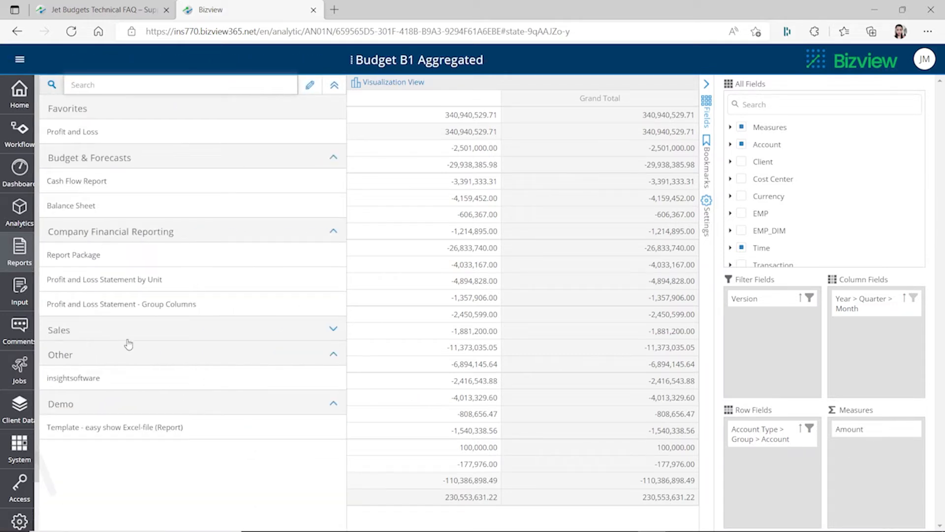
mouse_move(335, 355)
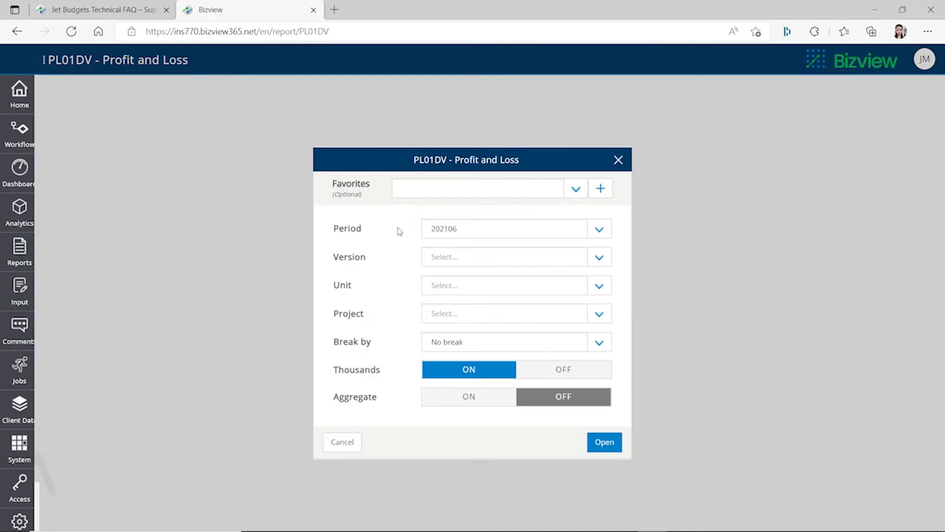
mouse_move(387, 236)
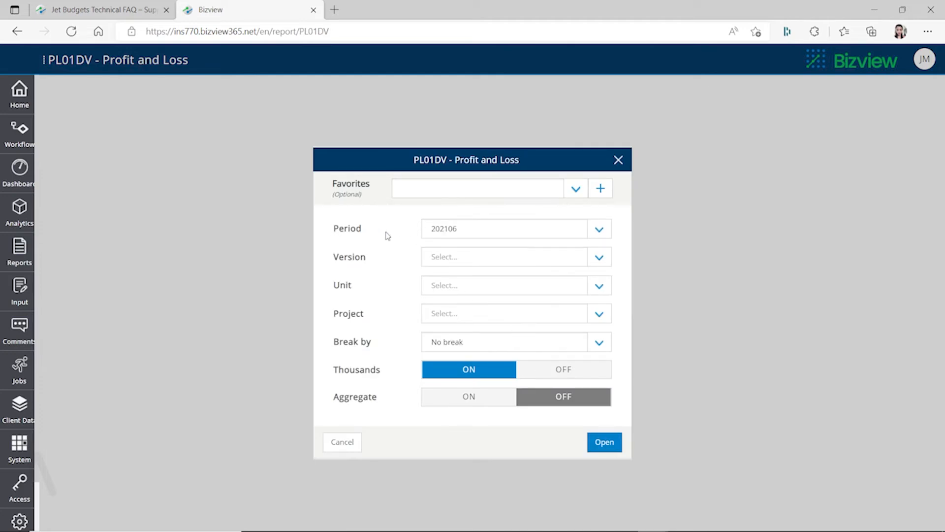
mouse_move(472, 228)
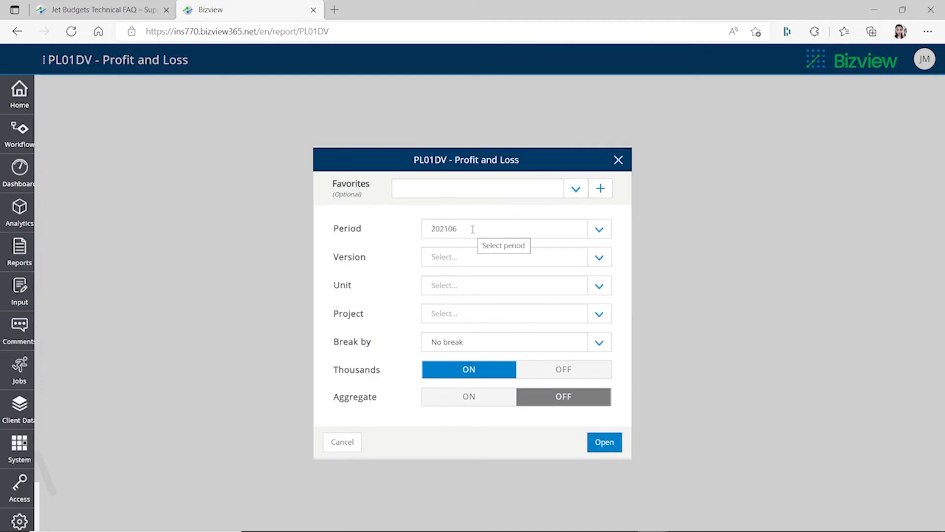
- Bring up the PL01DV Profit and Loss parameter prompt with period 202106 preset
left_click(599, 228)
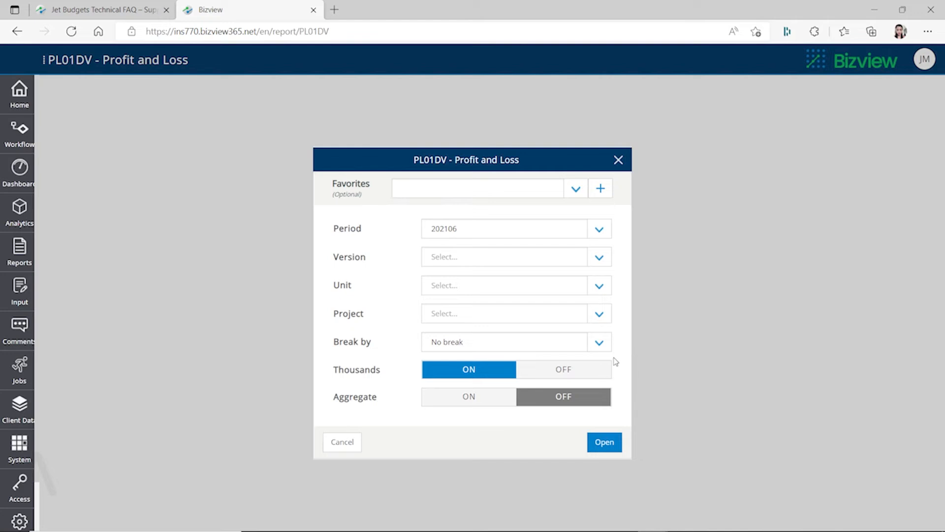
- Choose Budget version 1, unit 105 IT Shared Services, Project 1010, and Break by Project
left_click(598, 256)
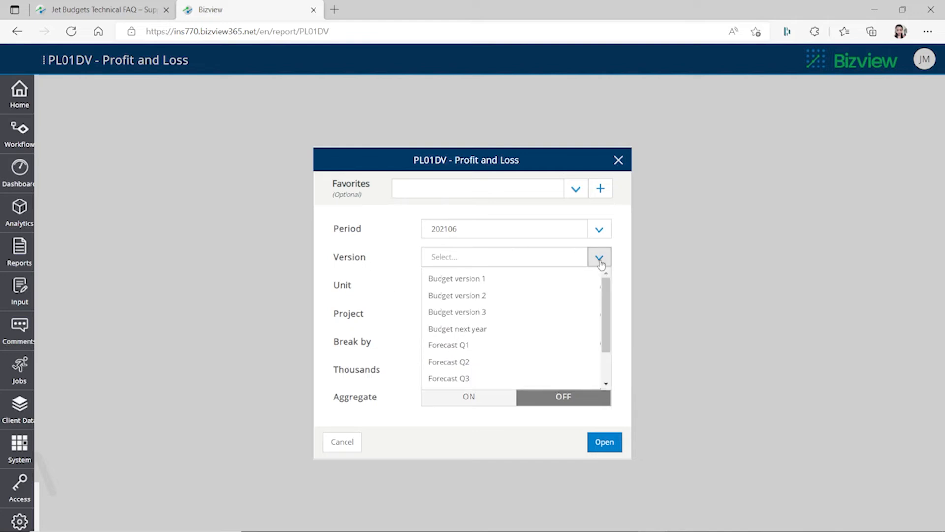
mouse_move(486, 329)
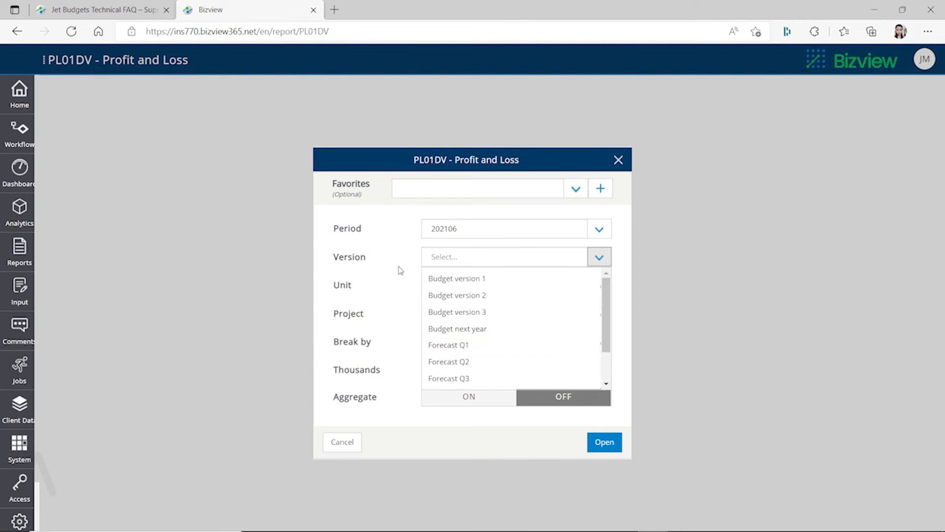
left_click(456, 278)
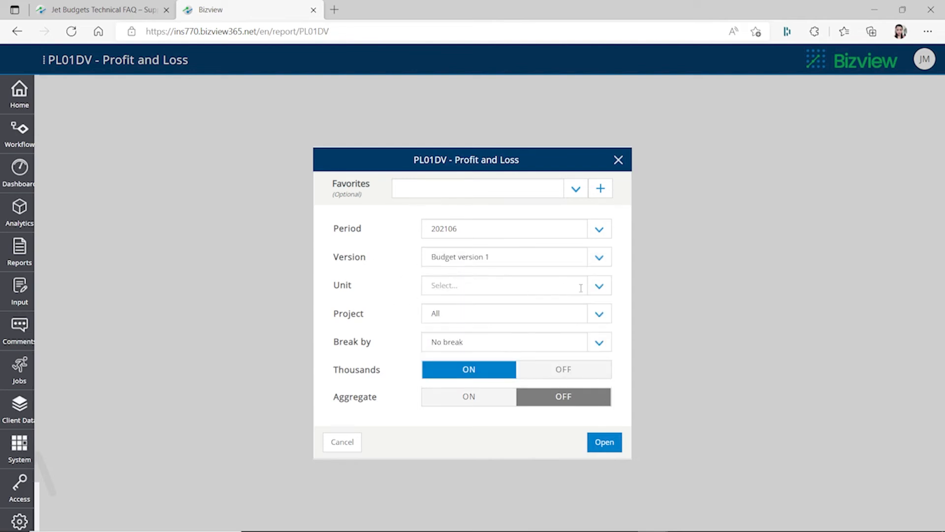
left_click(598, 285)
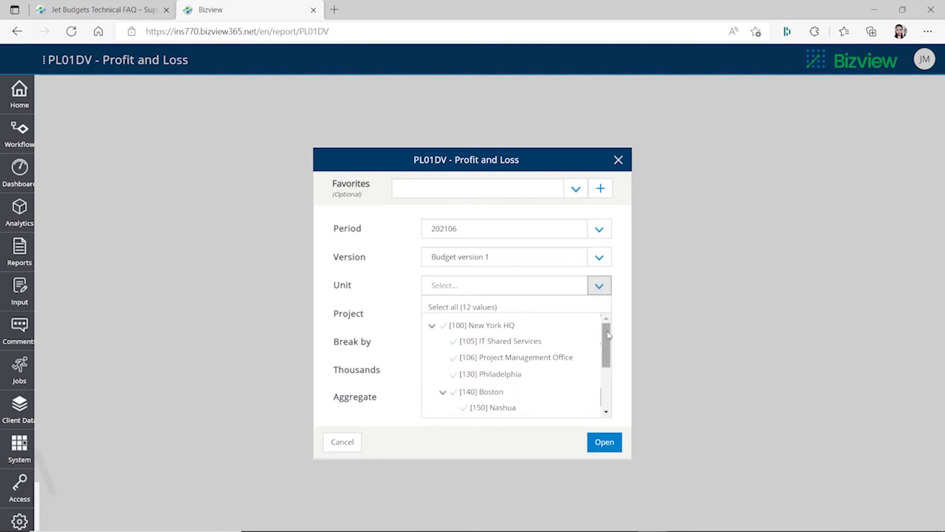
mouse_move(500, 341)
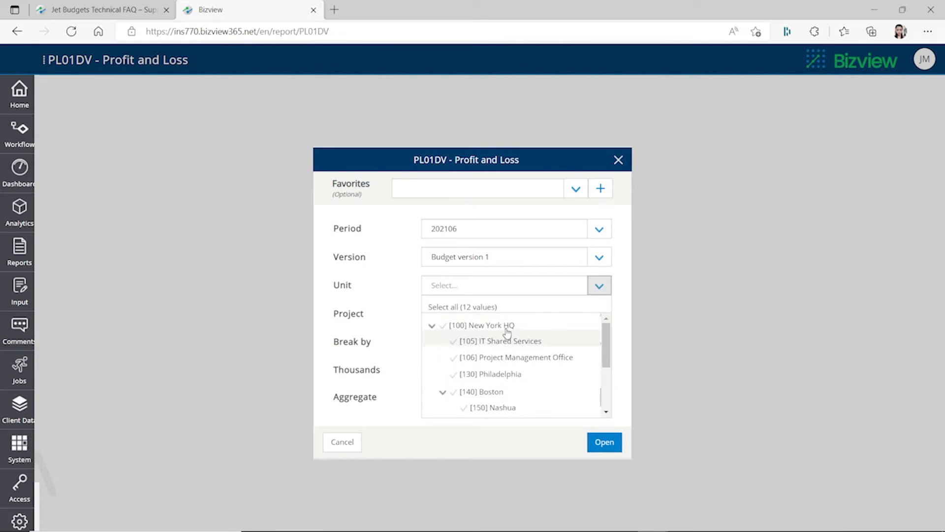
left_click(443, 325)
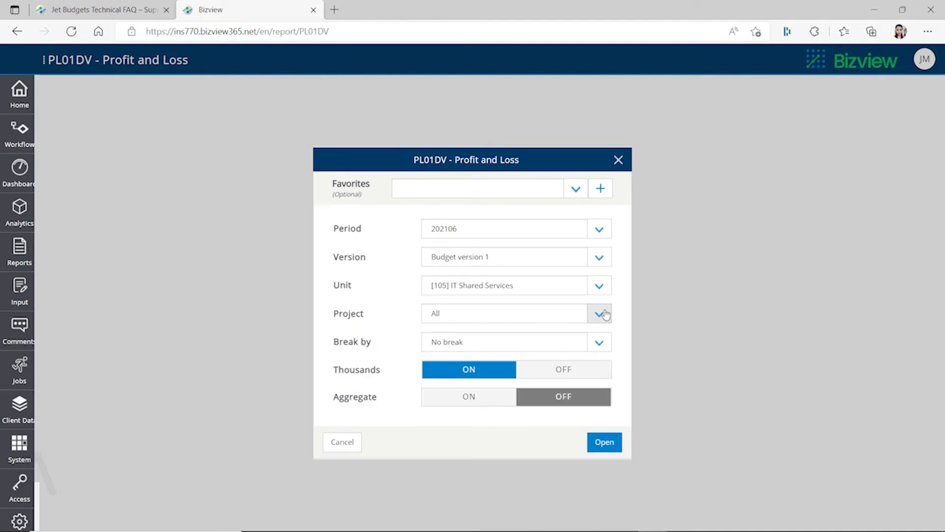
left_click(599, 313)
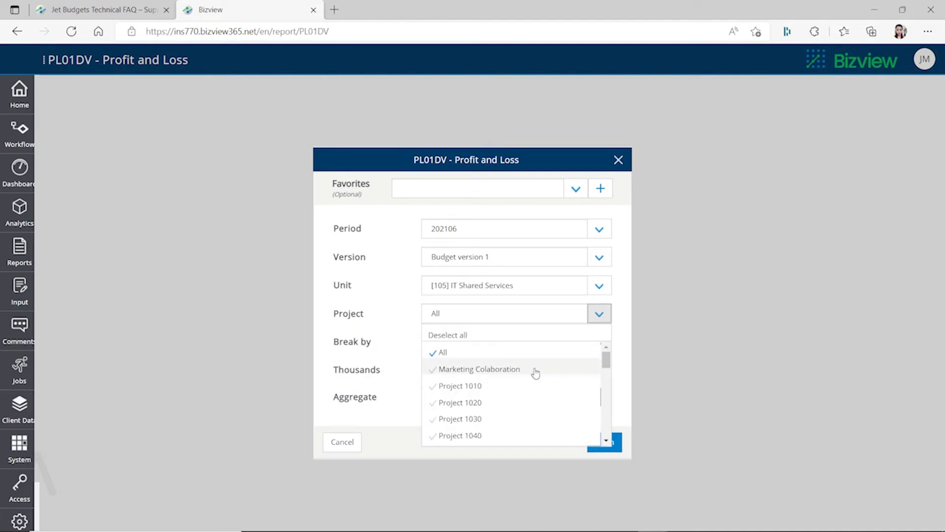
left_click(459, 386)
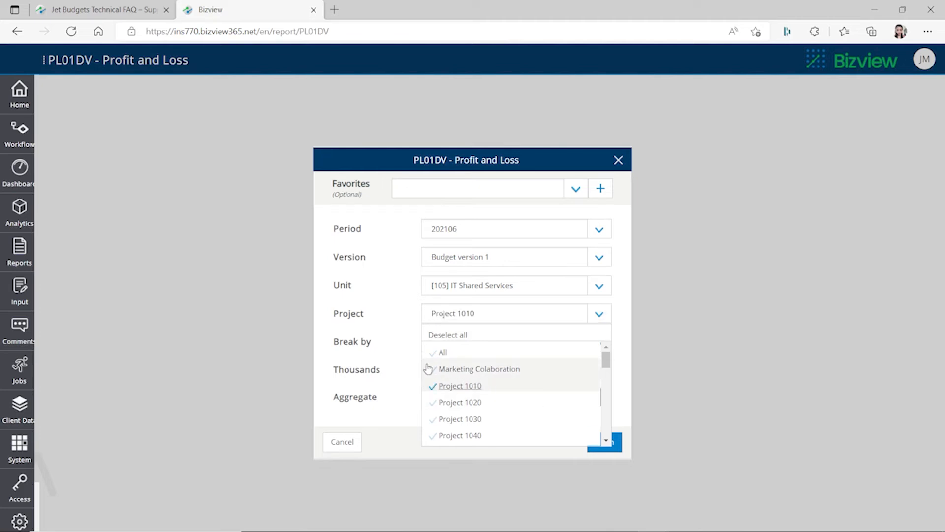
left_click(599, 341)
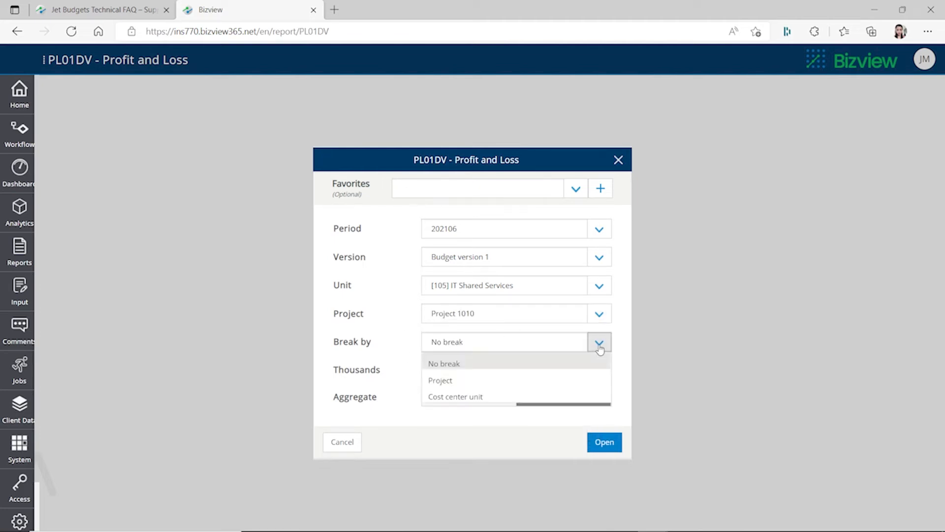
mouse_move(440, 379)
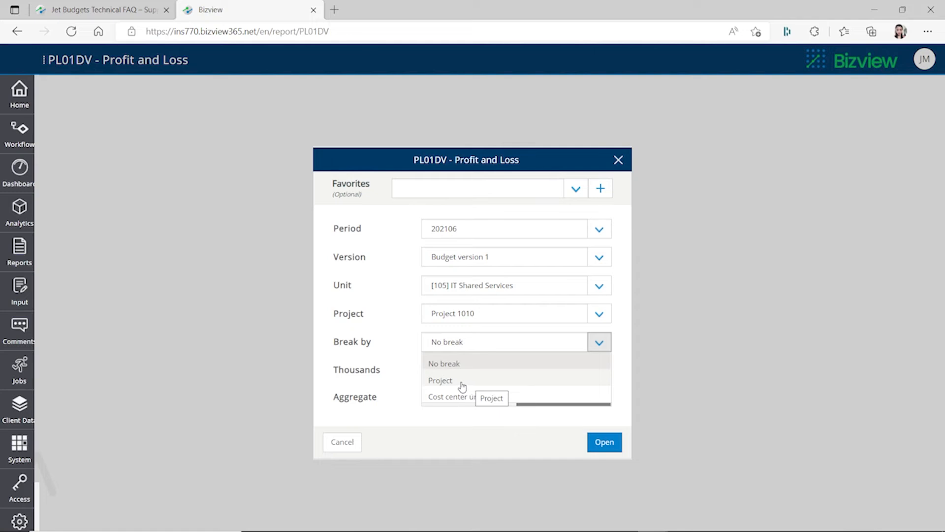
left_click(440, 379)
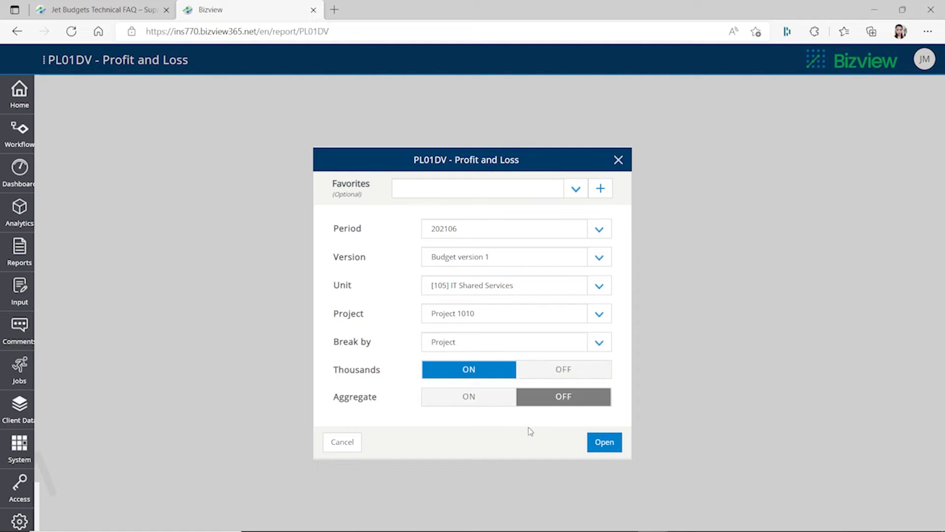
- Run Profit and Loss, then load CFR01 Cash Flow Report with Latest Values, period 202106
left_click(604, 442)
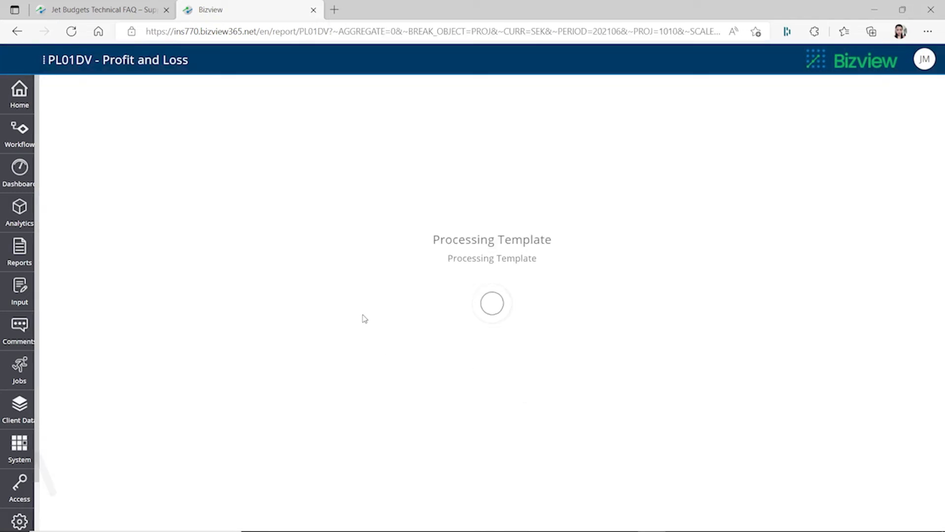
left_click(18, 250)
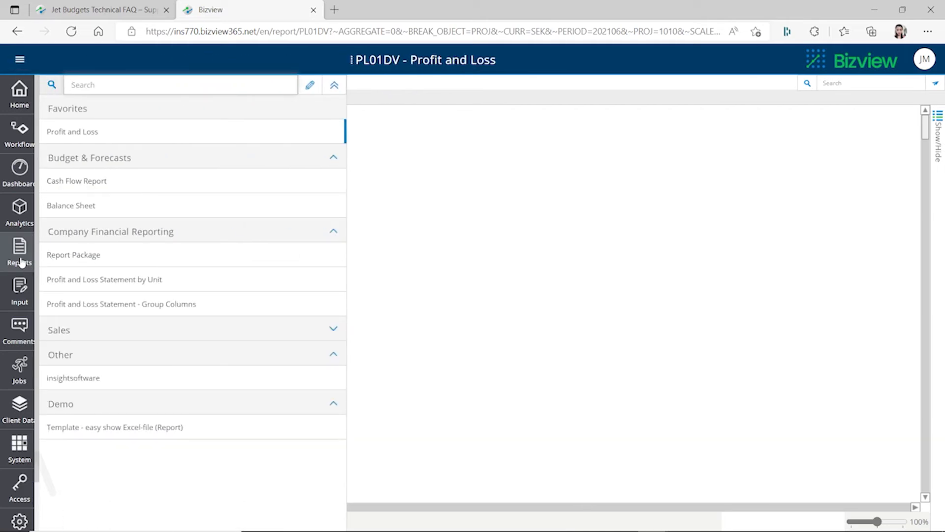
mouse_move(208, 324)
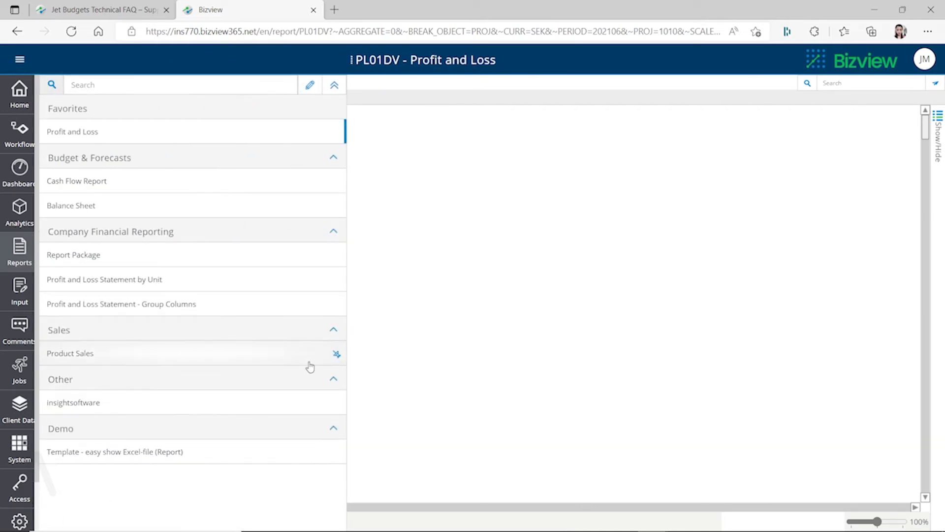
mouse_move(327, 427)
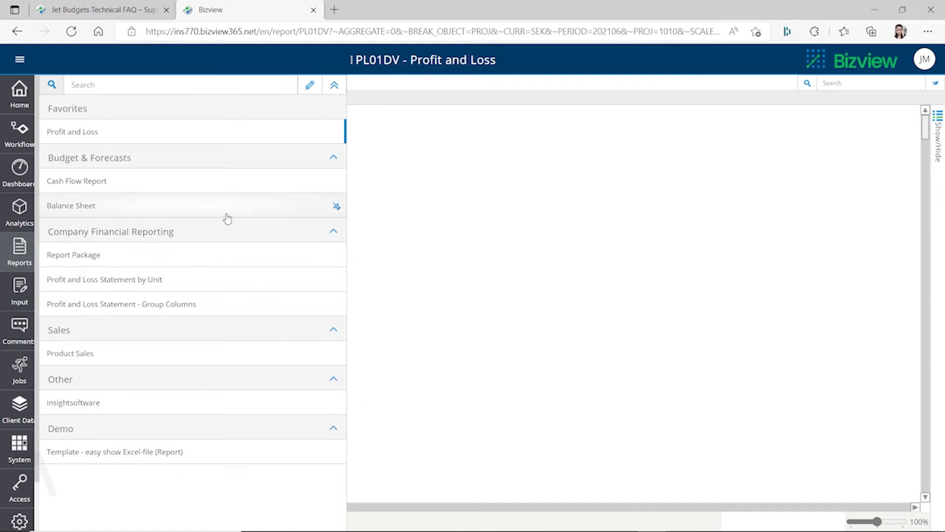
left_click(77, 180)
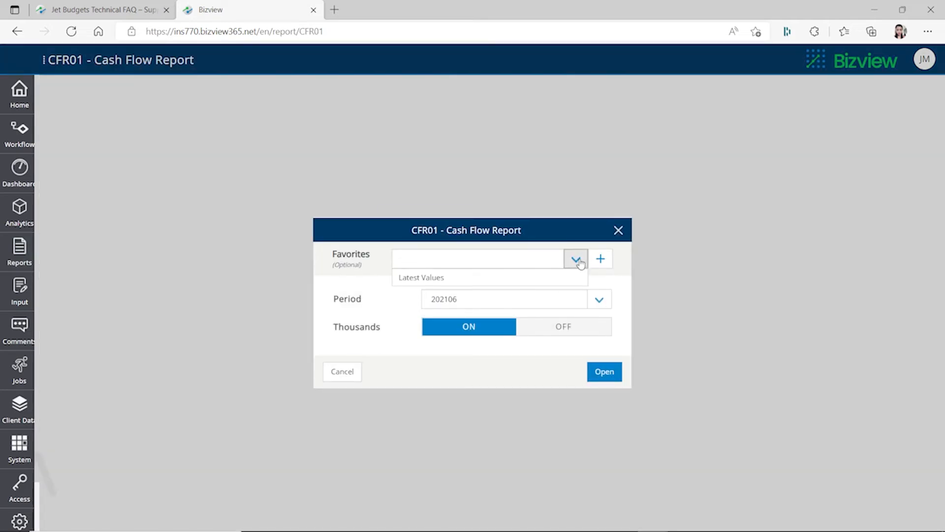
left_click(421, 277)
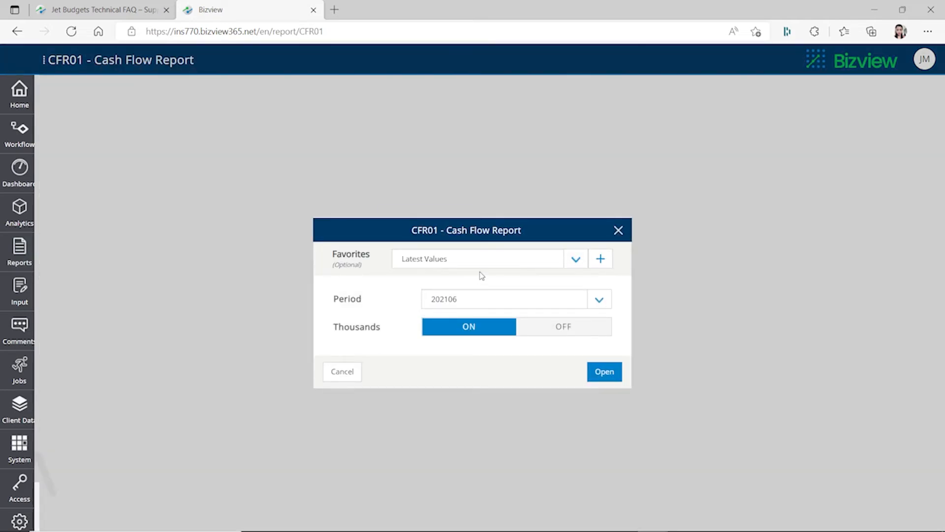
left_click(598, 299)
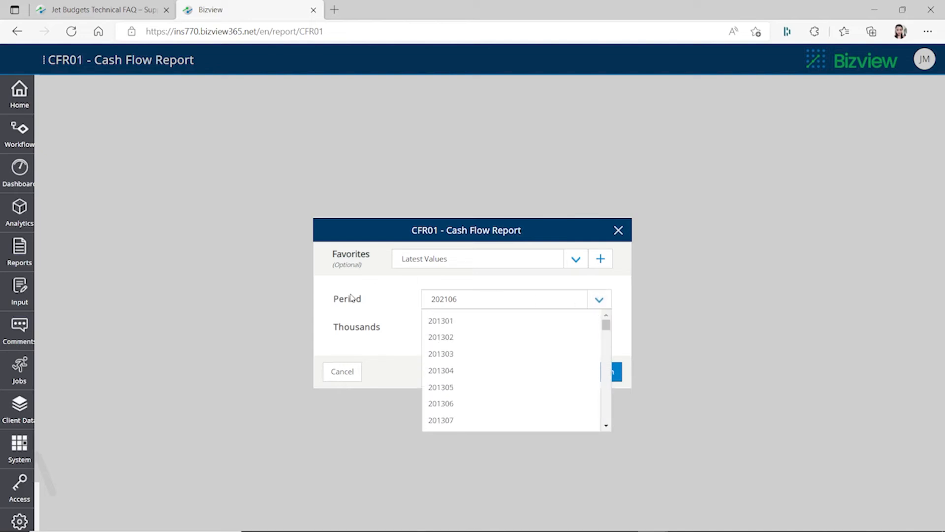
left_click(610, 371)
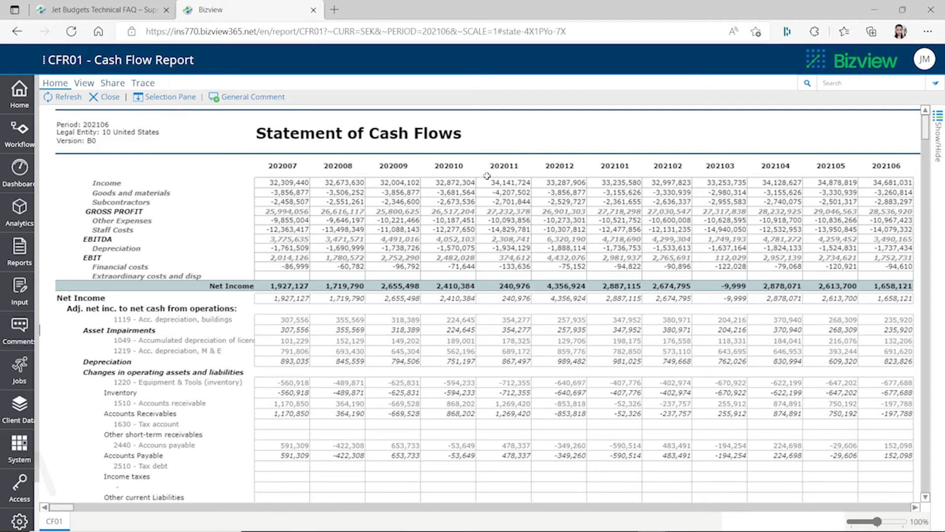
mouse_move(261, 175)
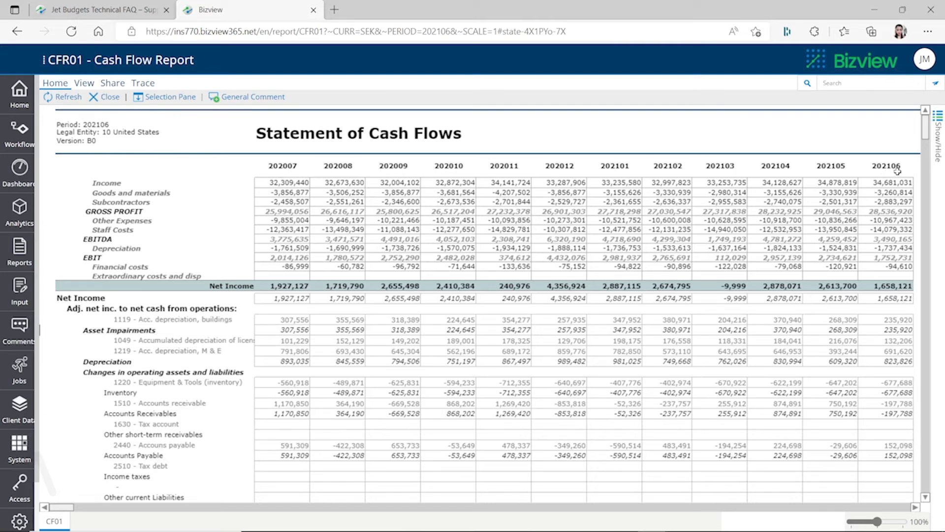
mouse_move(352, 253)
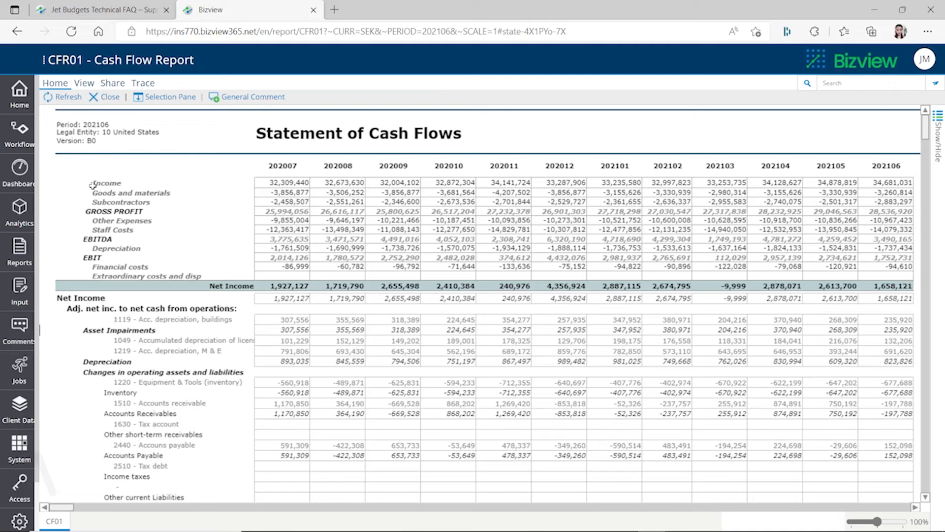
mouse_move(629, 465)
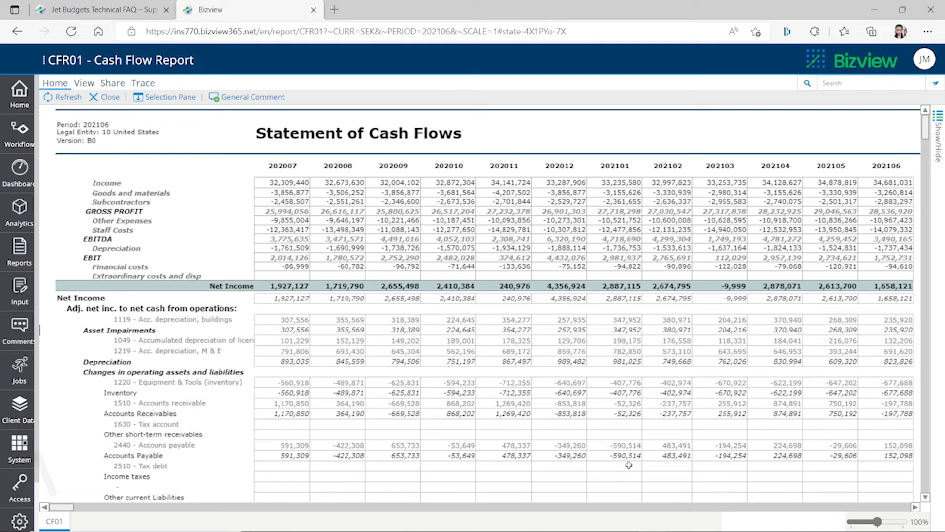
- Scroll the Statement of Cash Flows to net income, depreciation and operating changes
scroll("down", 3)
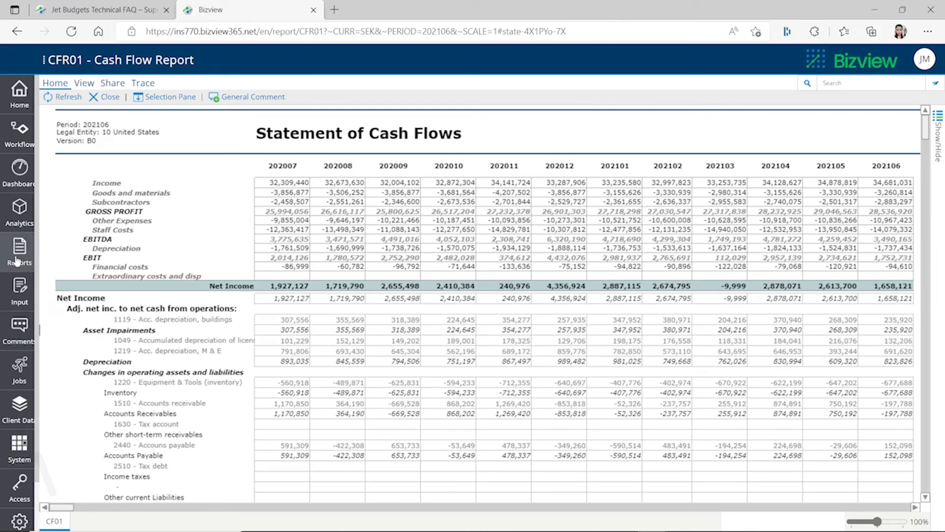
- Open the HR01 Employee Budget form with the New York favourite, reopening the existing document
left_click(18, 247)
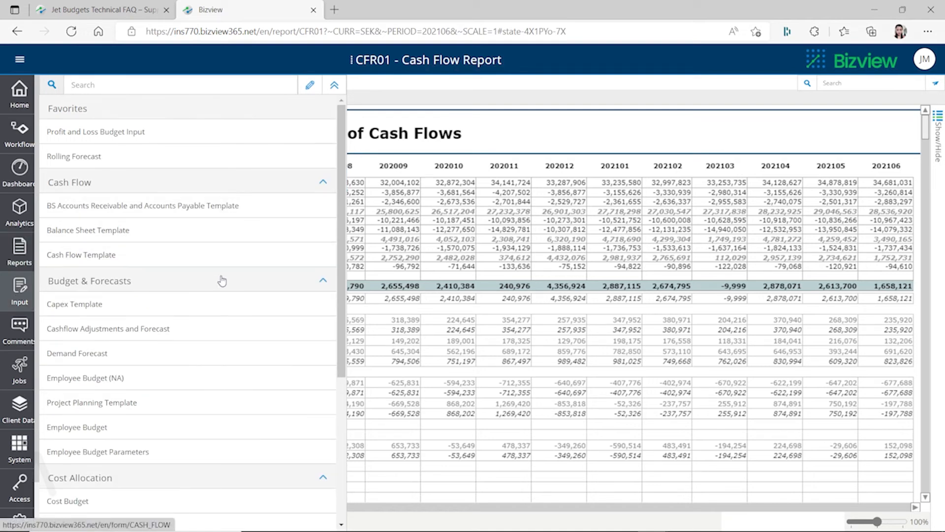
mouse_move(217, 290)
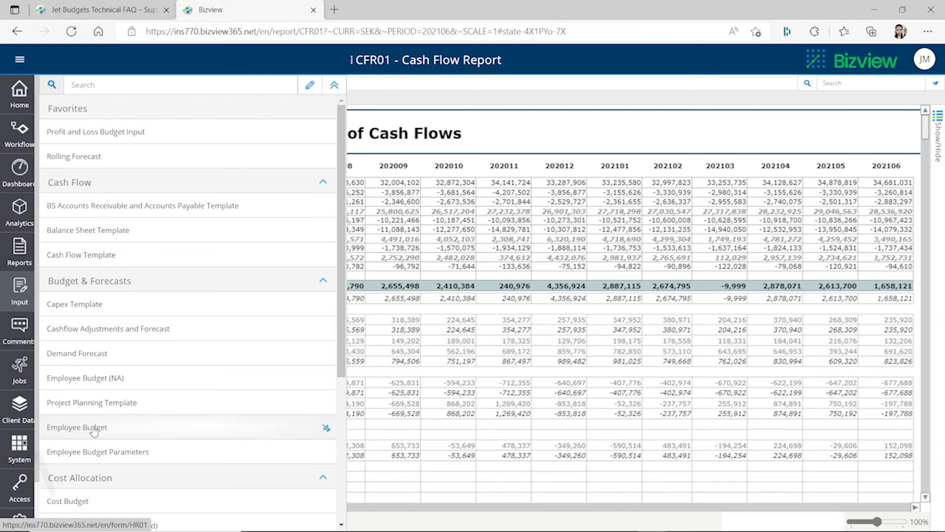
left_click(77, 427)
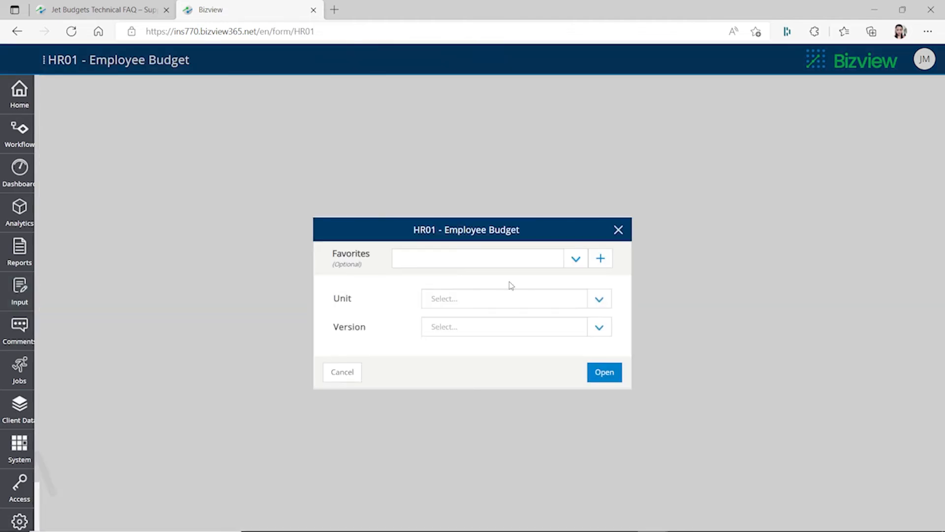
left_click(575, 258)
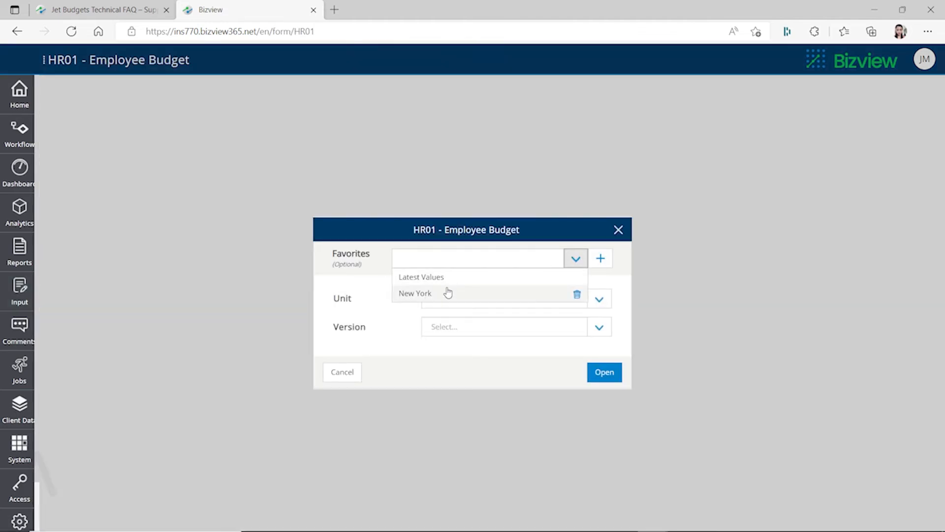
left_click(414, 293)
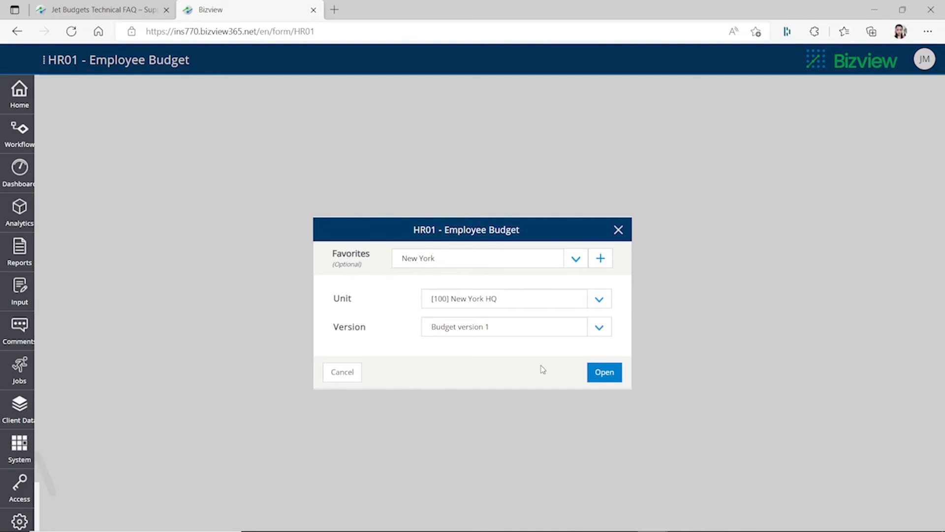
left_click(603, 372)
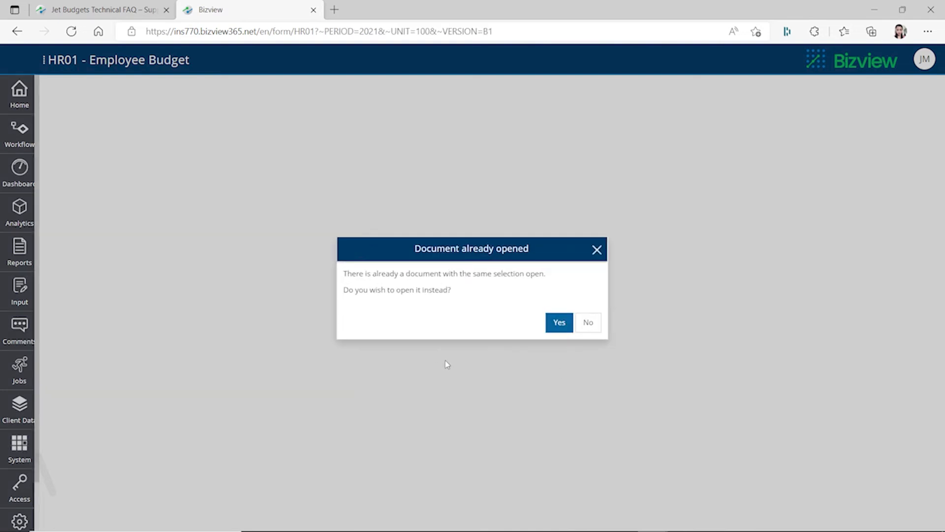
left_click(558, 322)
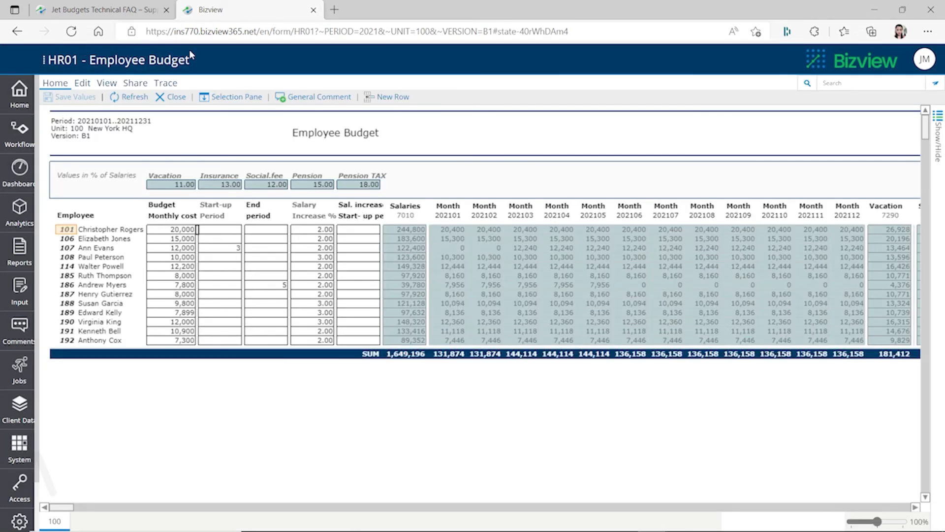
mouse_move(277, 330)
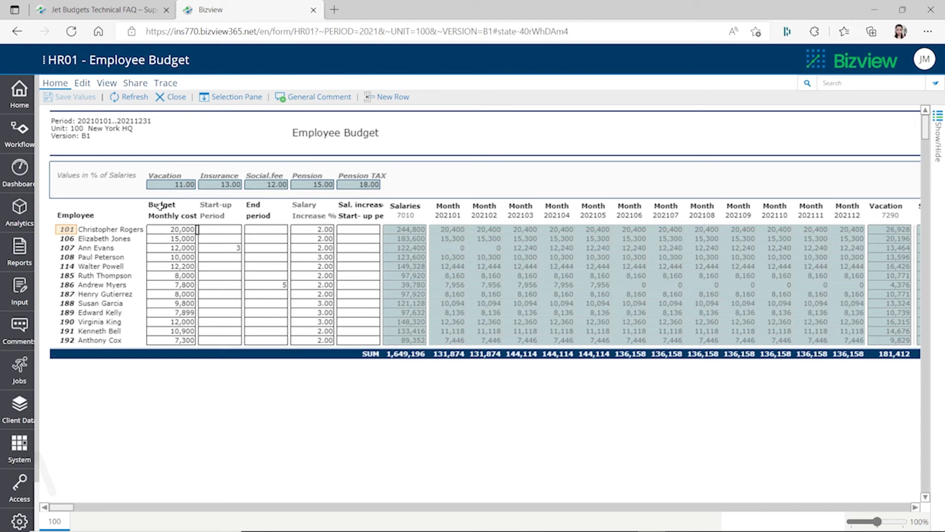
left_click(175, 229)
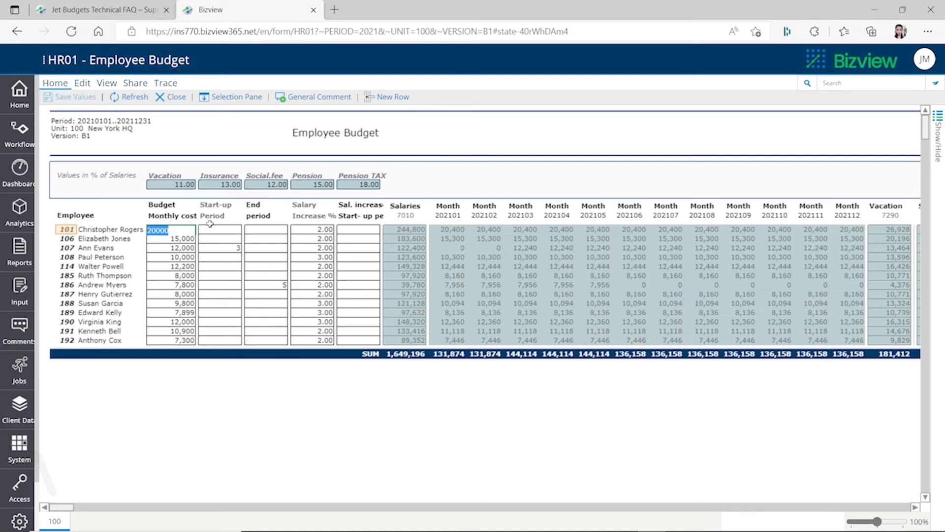
type("1")
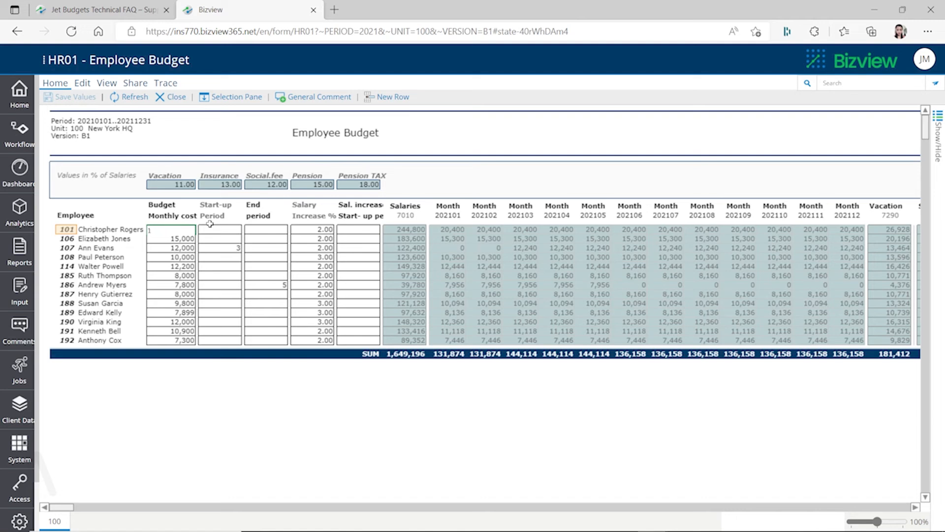
type("0000")
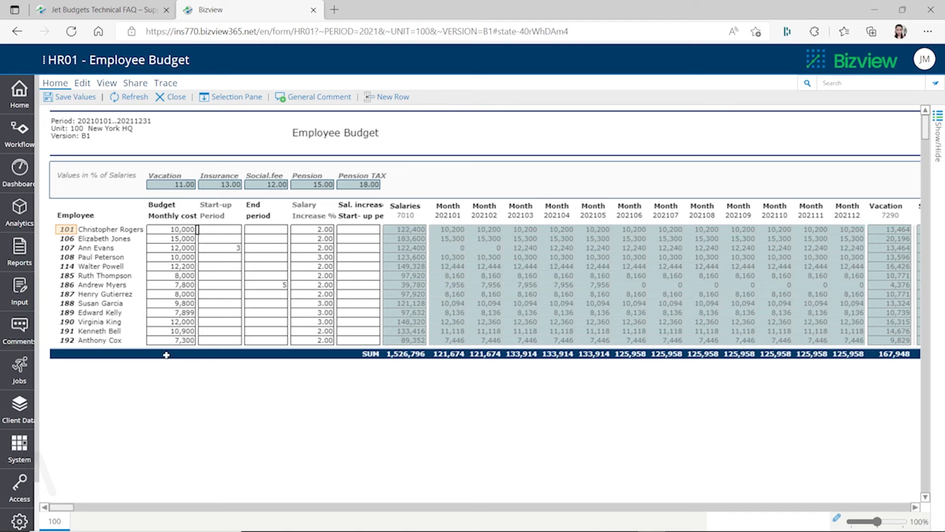
mouse_move(402, 248)
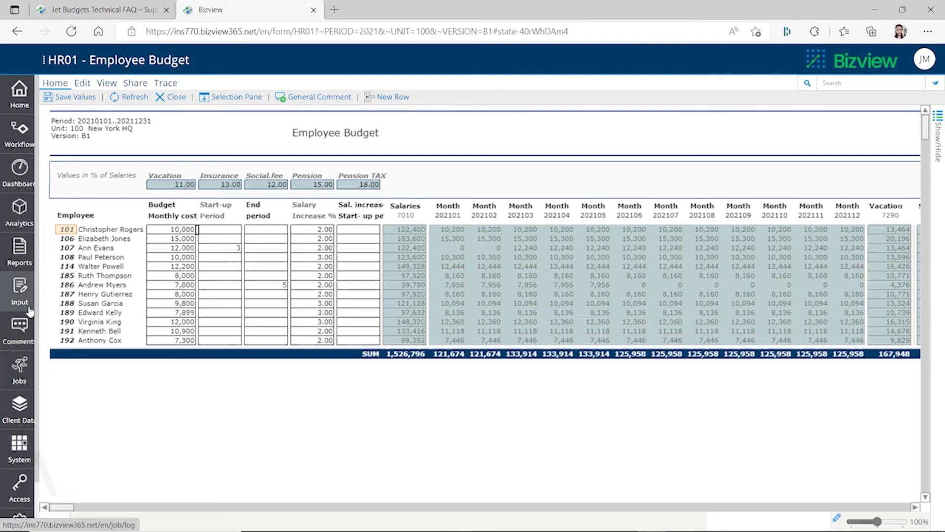
left_click(19, 59)
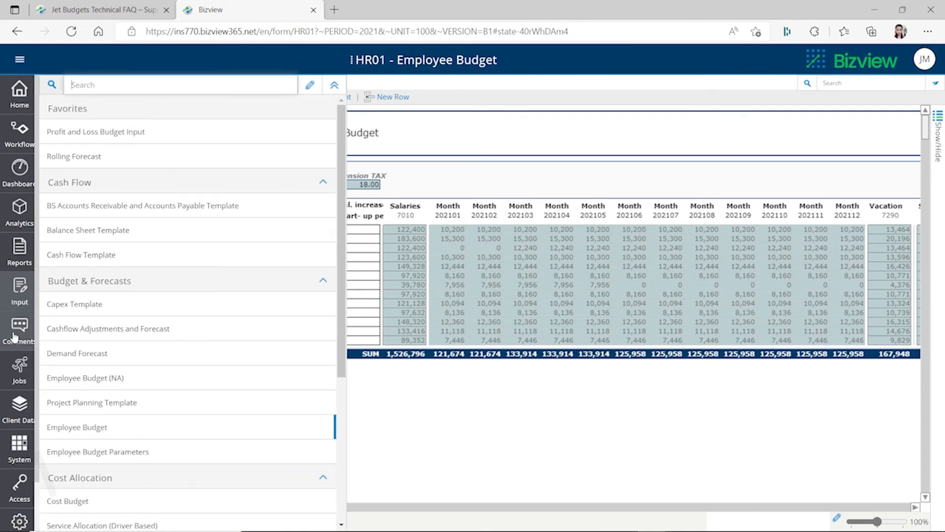
left_click(19, 329)
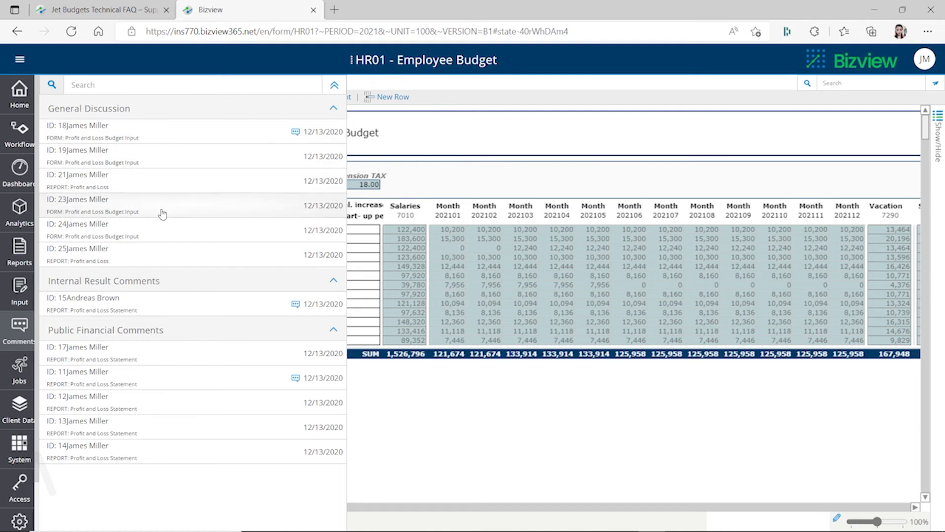
mouse_move(106, 133)
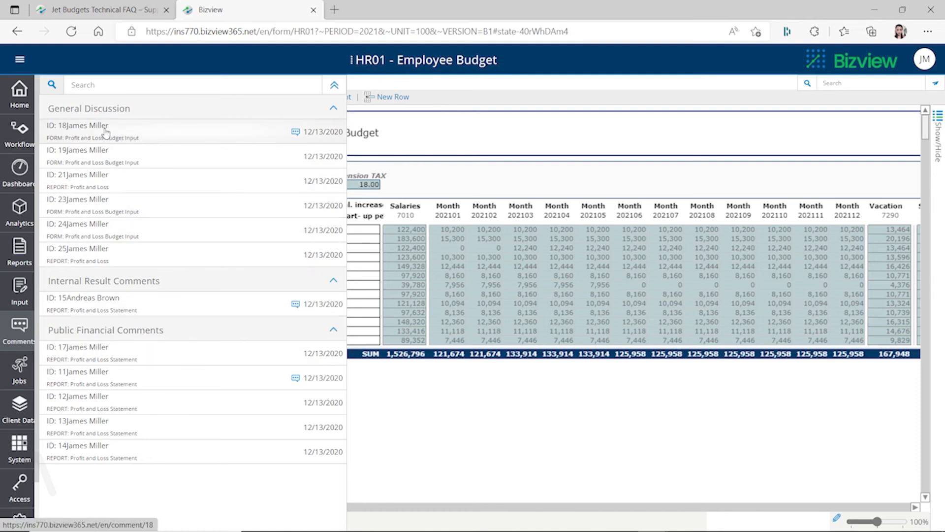
left_click(84, 126)
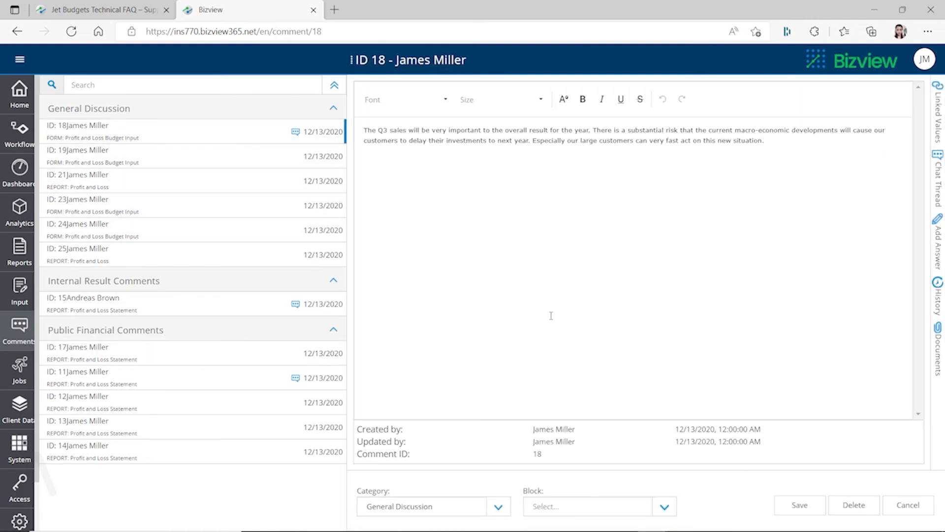
mouse_move(604, 338)
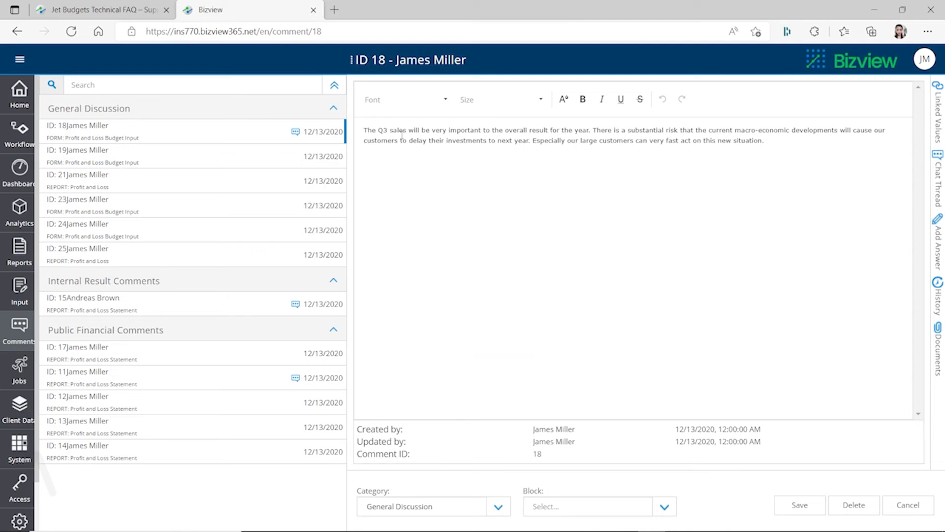
mouse_move(508, 225)
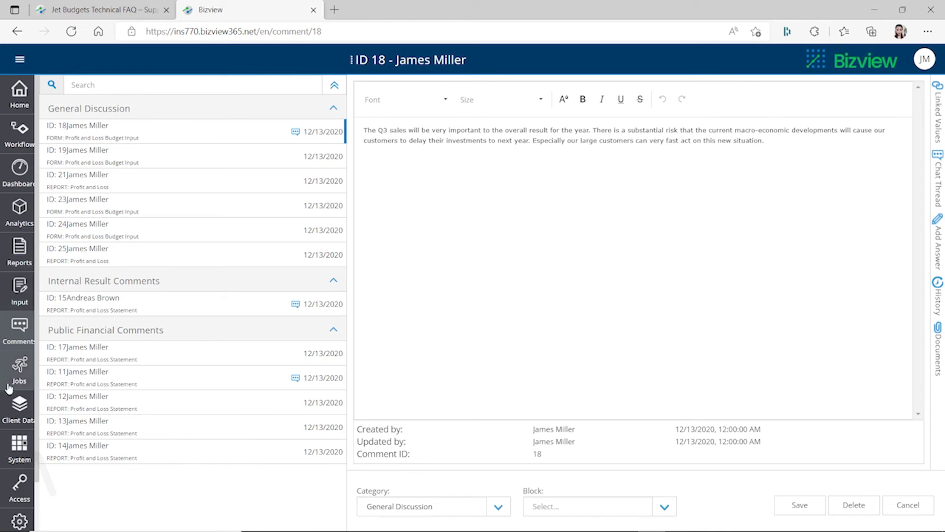
- Open the Jobs log and scroll through the cloud ERP, API and on-prem connectors
left_click(19, 368)
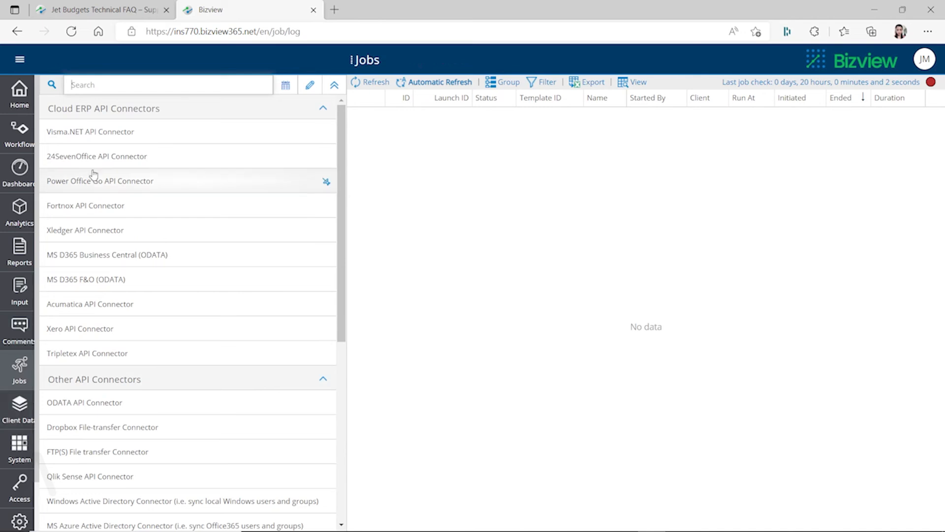
scroll("down", 3)
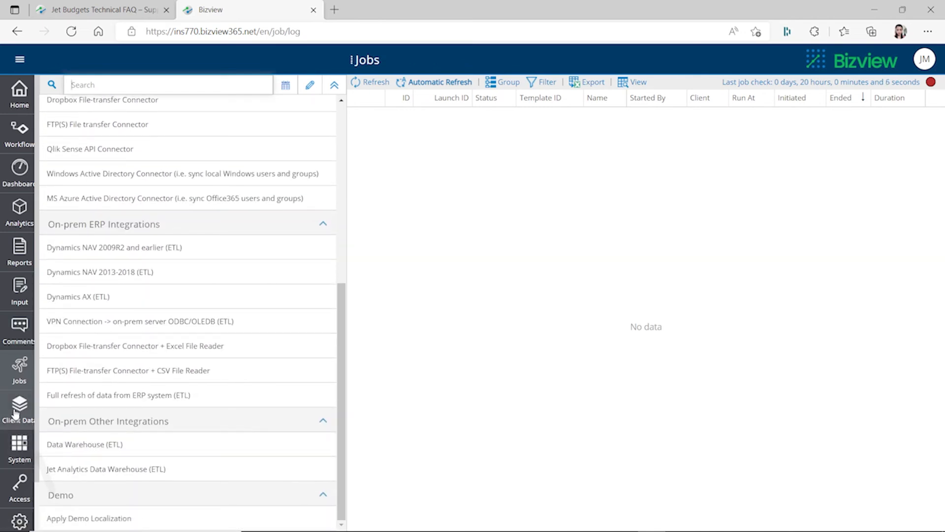
mouse_move(793, 217)
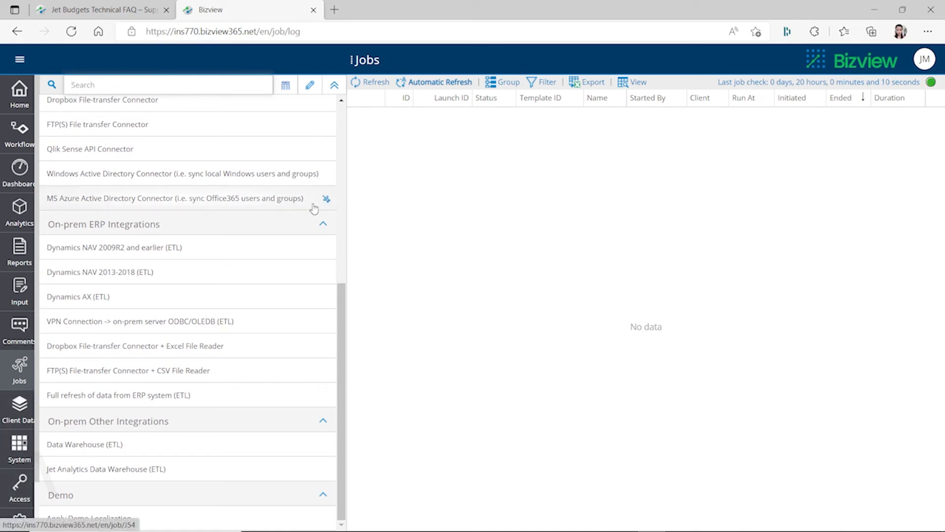
mouse_move(57, 300)
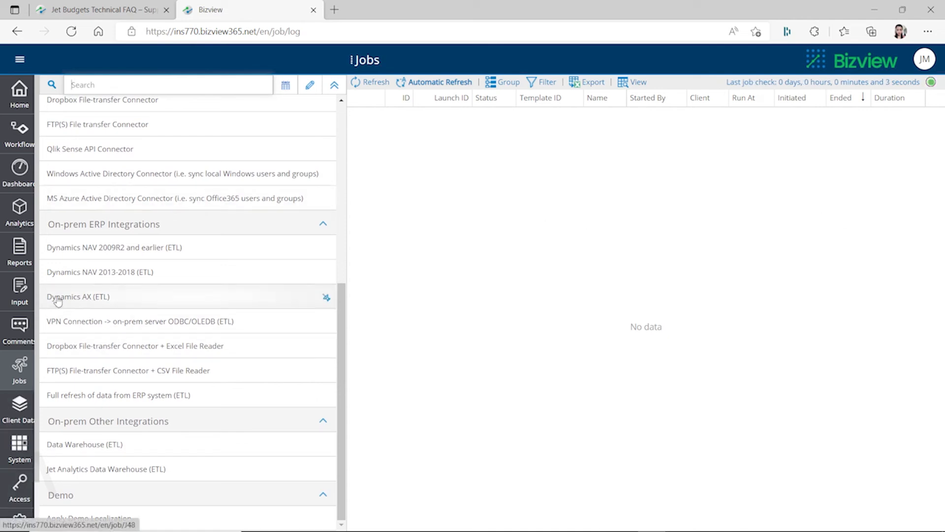
mouse_move(456, 302)
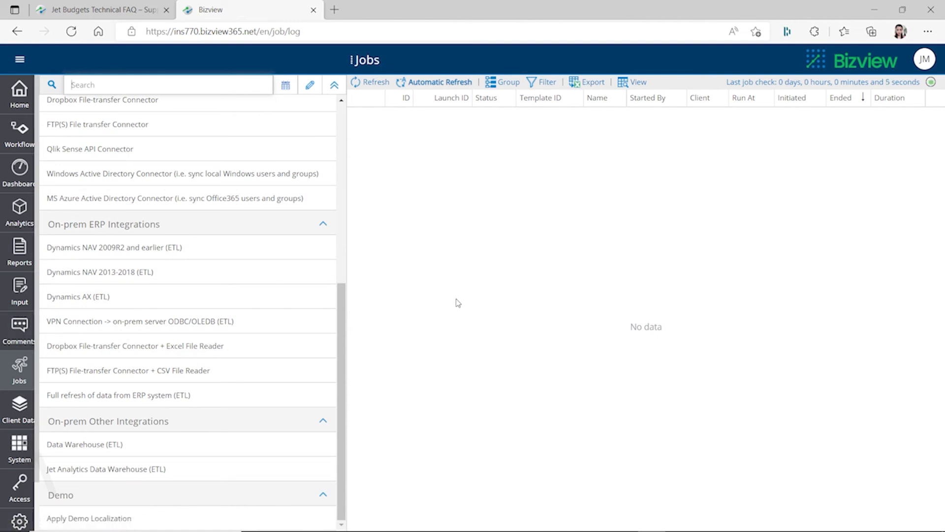
mouse_move(455, 300)
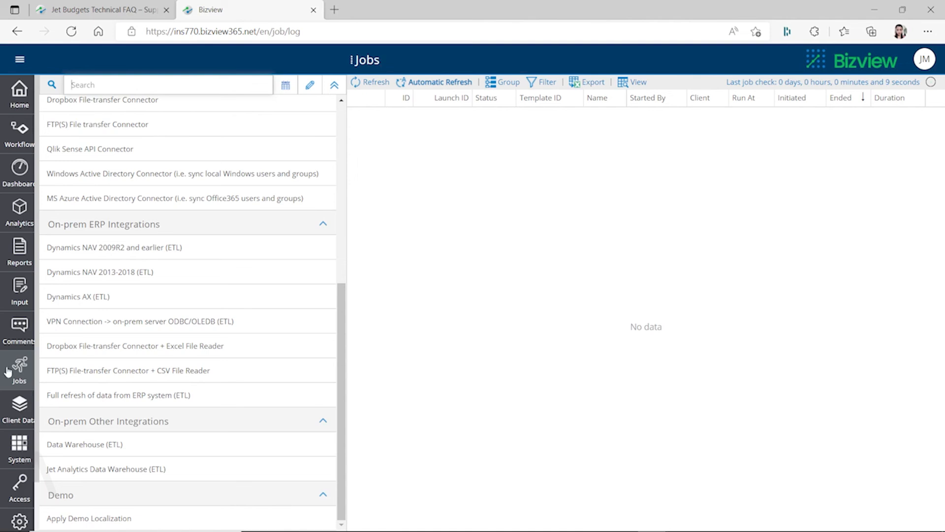
mouse_move(36, 381)
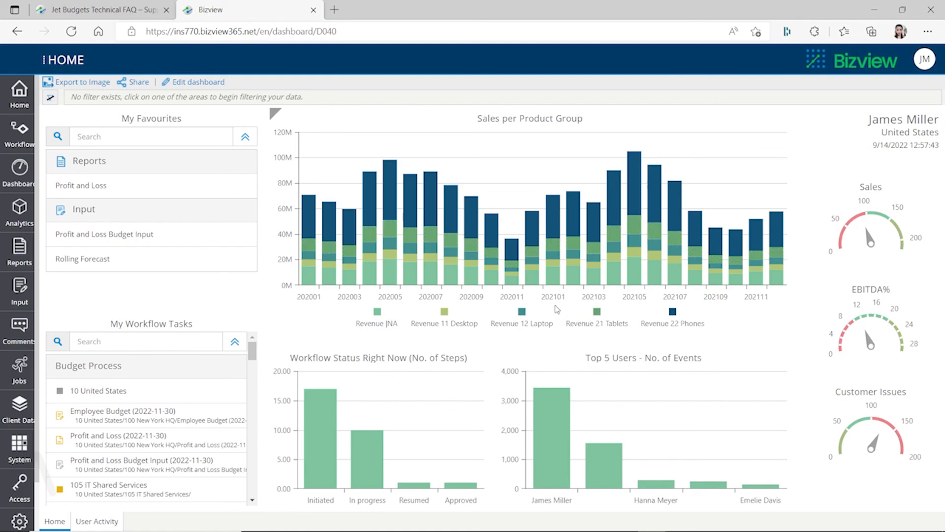
mouse_move(555, 309)
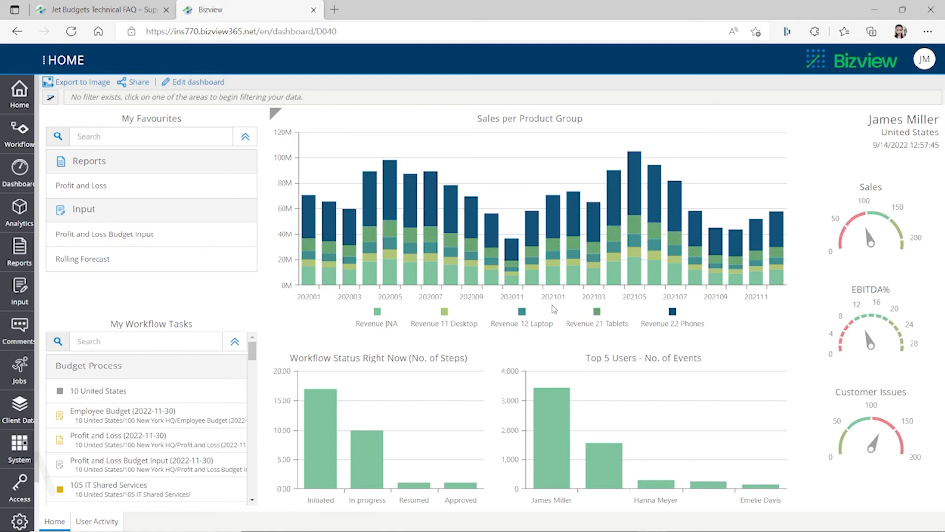
mouse_move(548, 309)
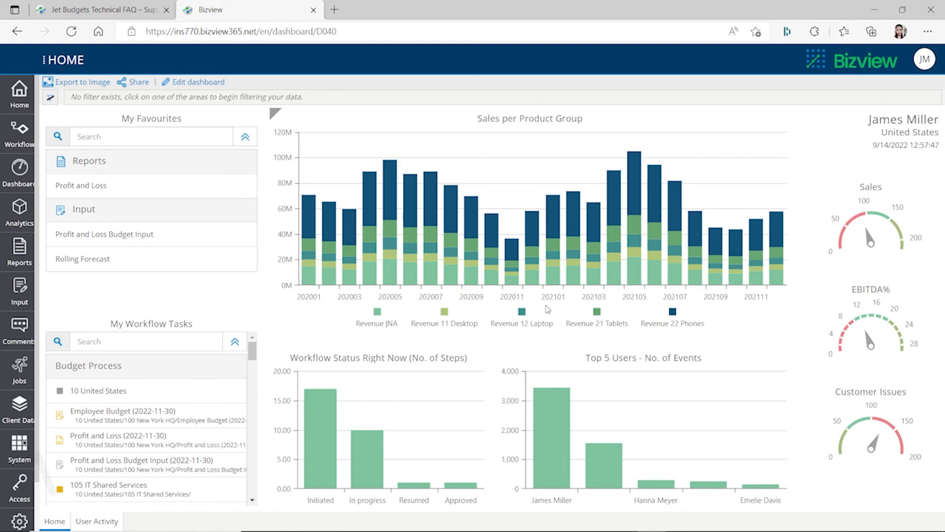